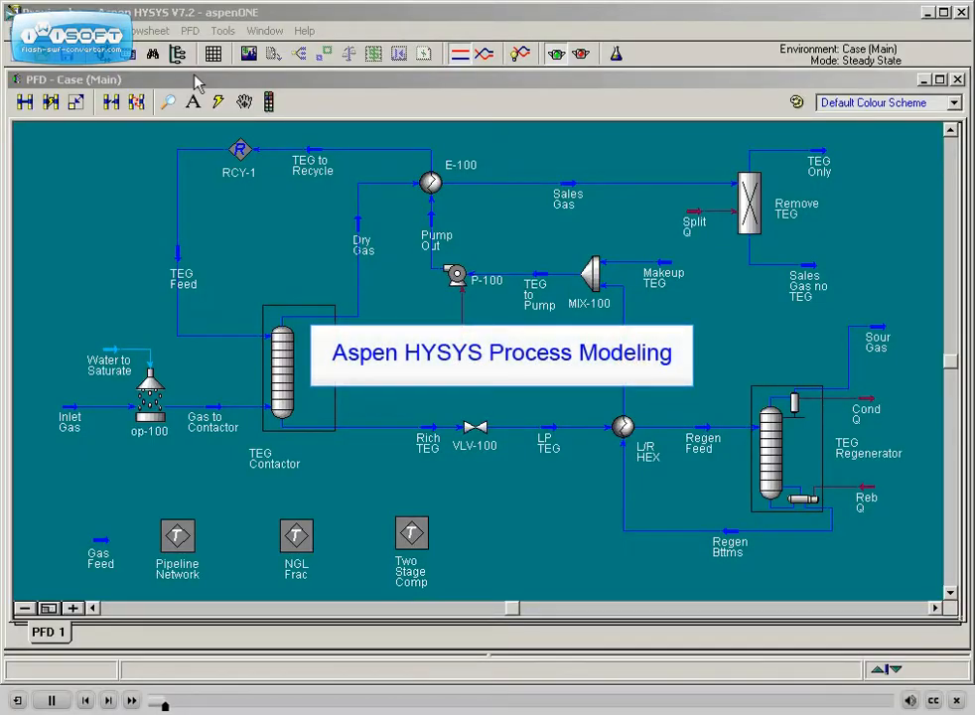
Pick the TEG Contactor absorber on the TEG dehydration flowsheet.
click(297, 373)
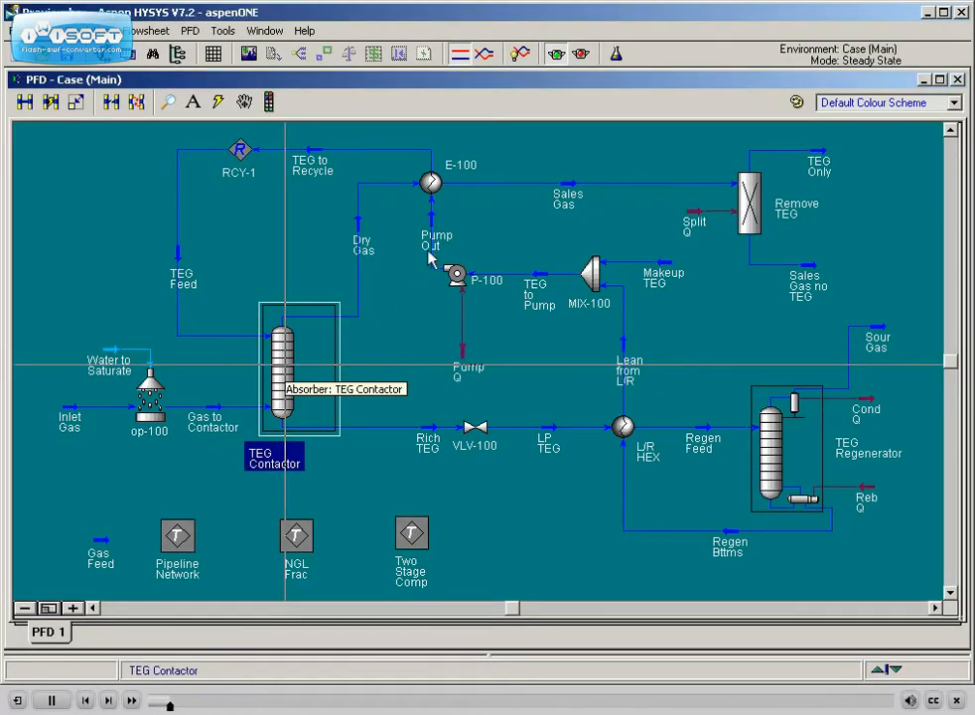
mouse_move(432, 183)
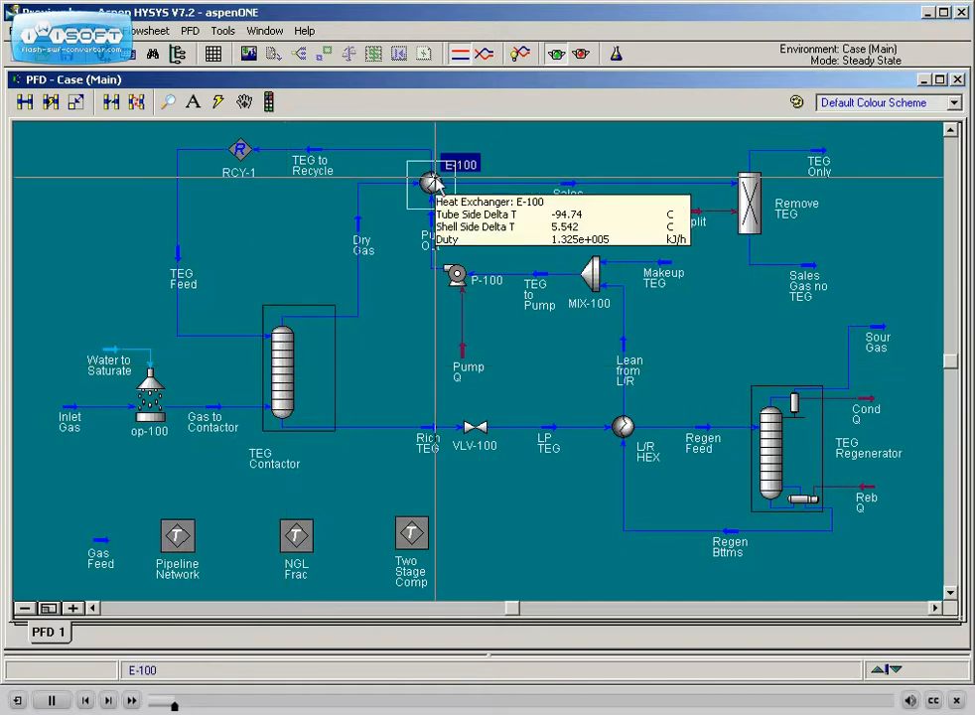
mouse_move(454, 274)
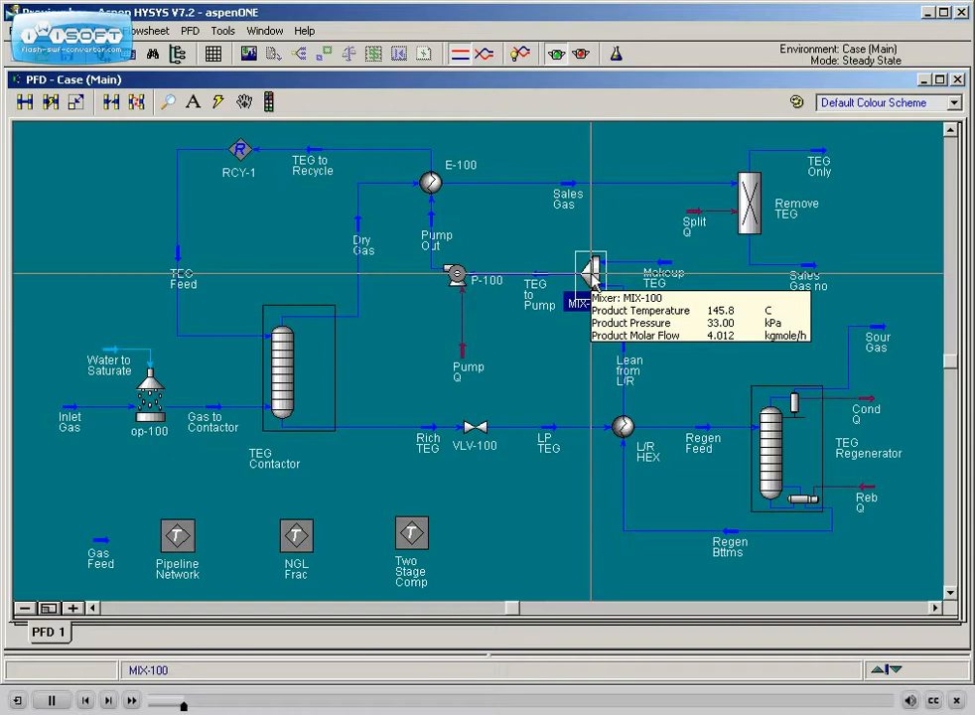
mouse_move(754, 208)
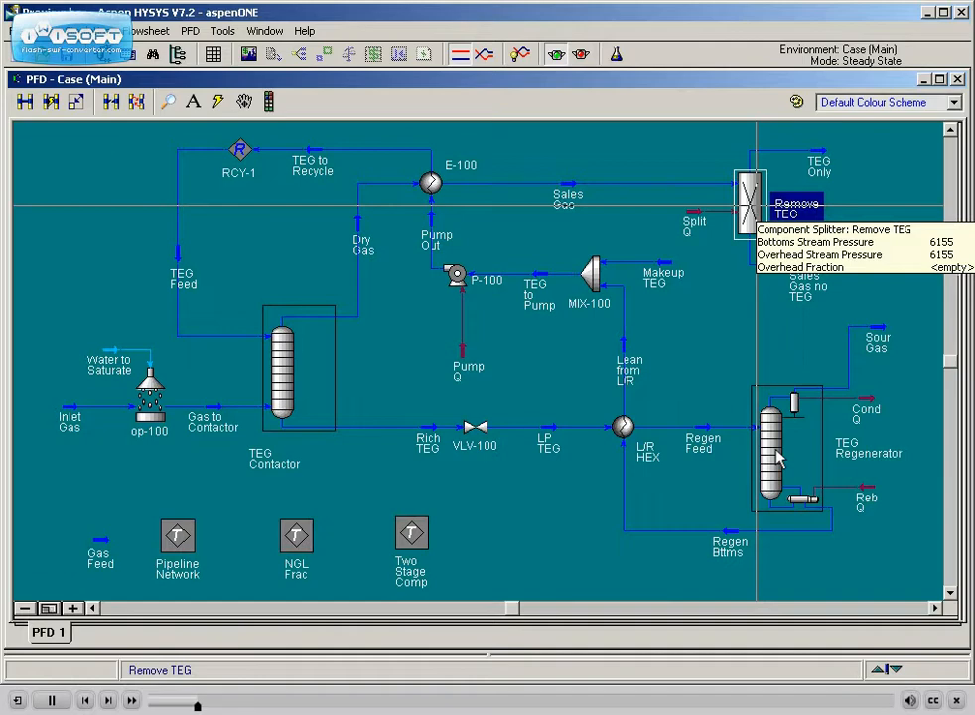
mouse_move(774, 452)
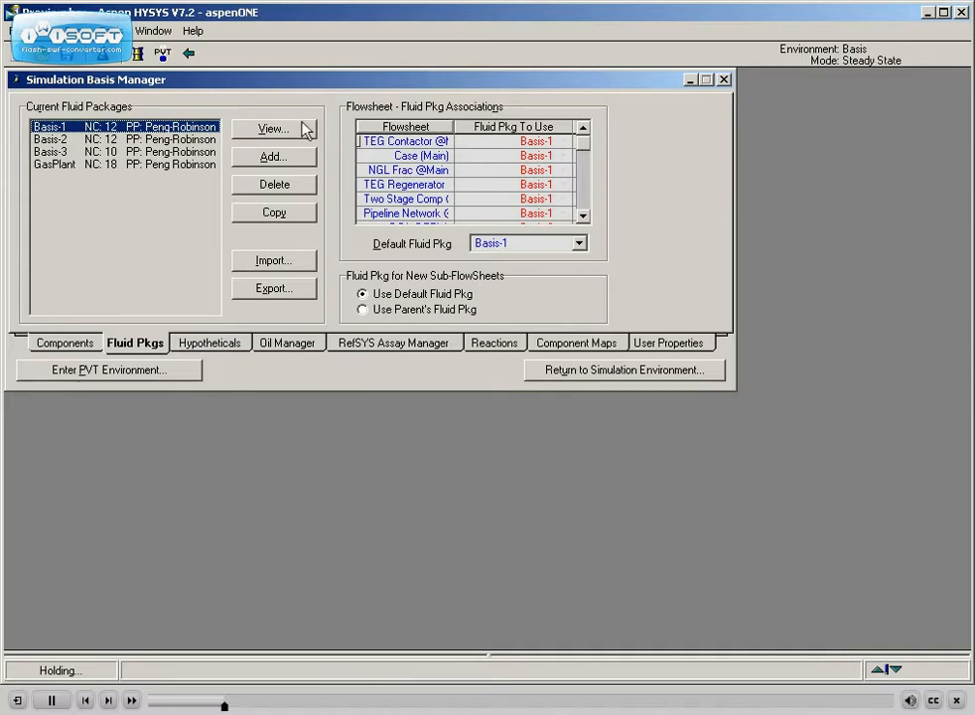
click(274, 127)
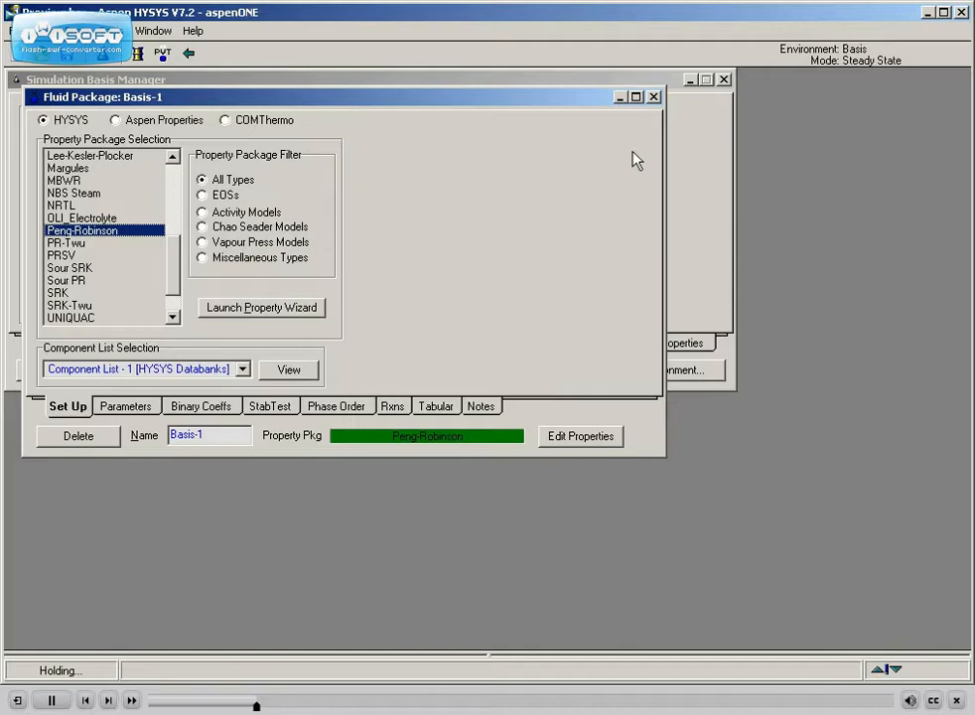
click(653, 95)
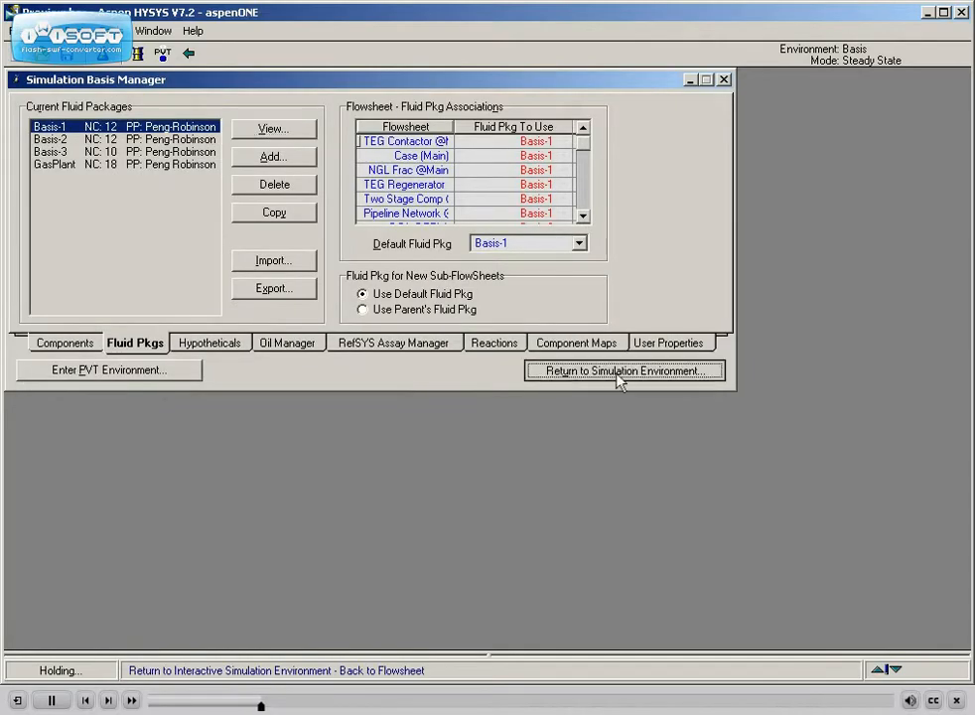
Review the Gas Feed stream conditions (30 °C, 6200 kPa, 500 kgmole/h) back on the flowsheet.
click(625, 372)
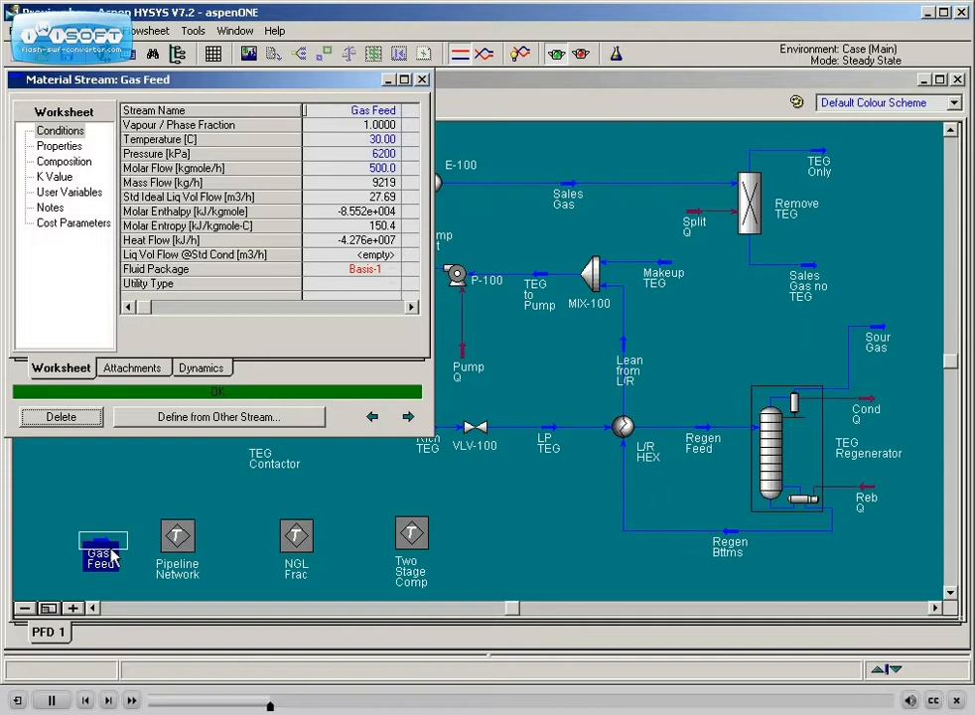
mouse_move(357, 323)
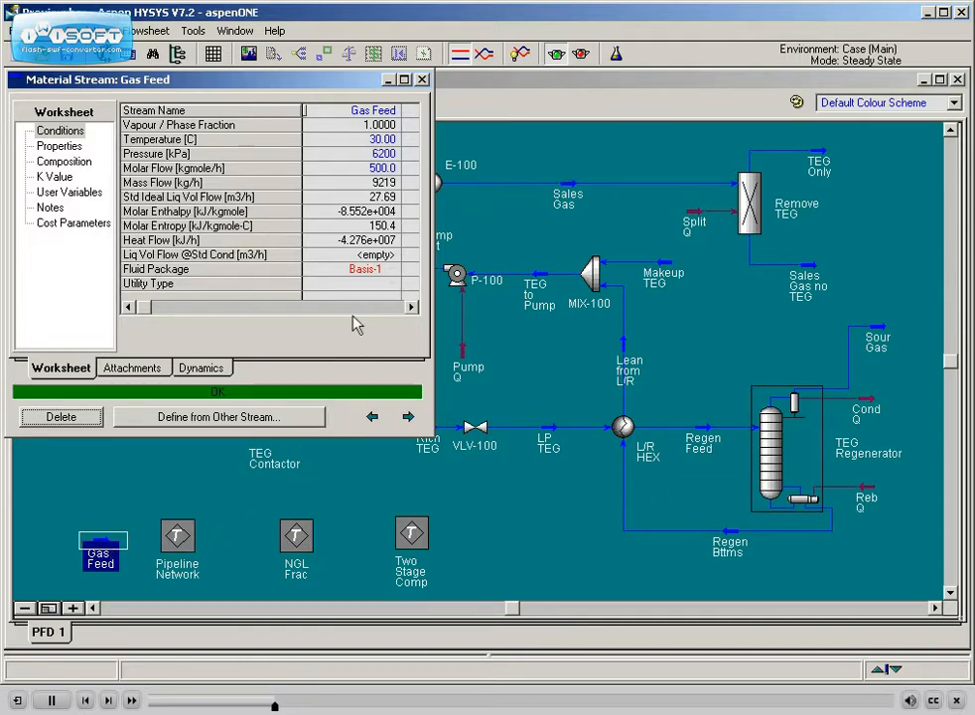
click(381, 155)
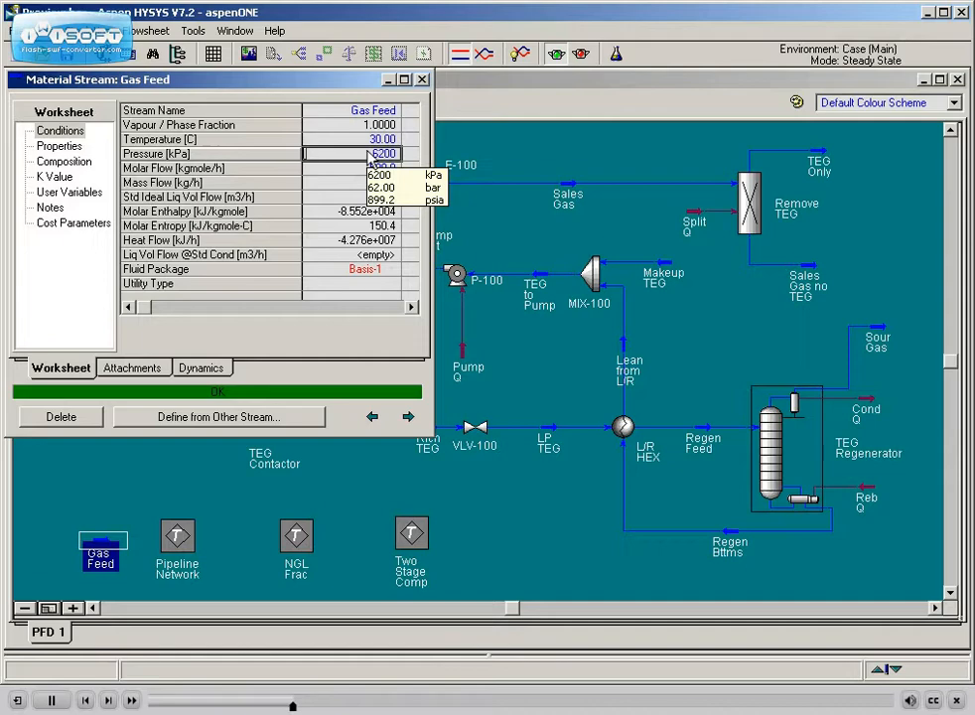
click(421, 79)
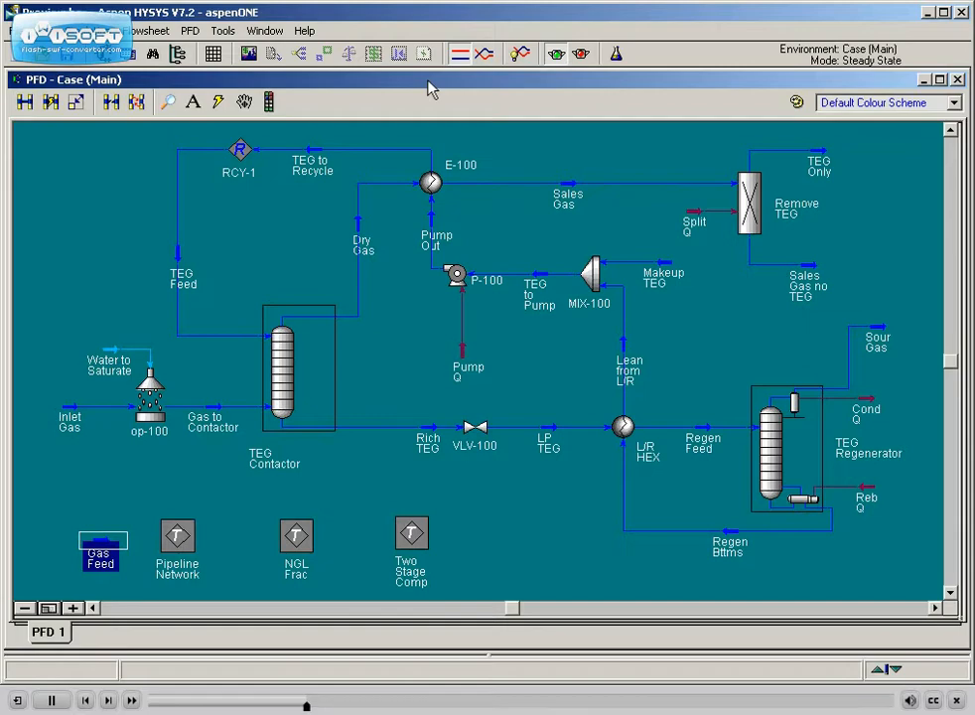
mouse_move(626, 350)
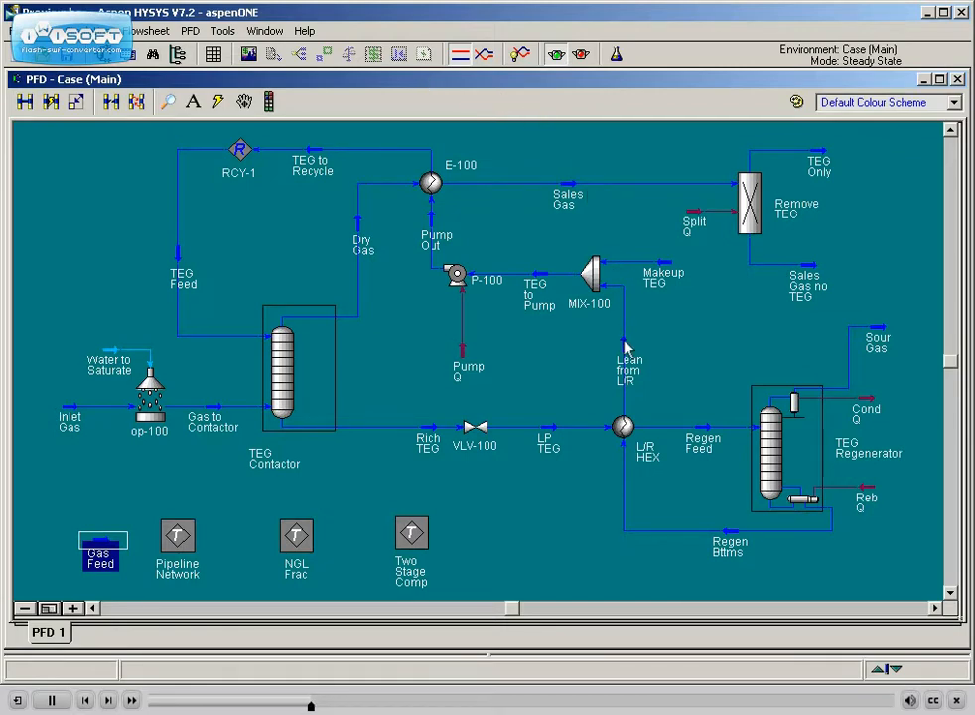
mouse_move(623, 426)
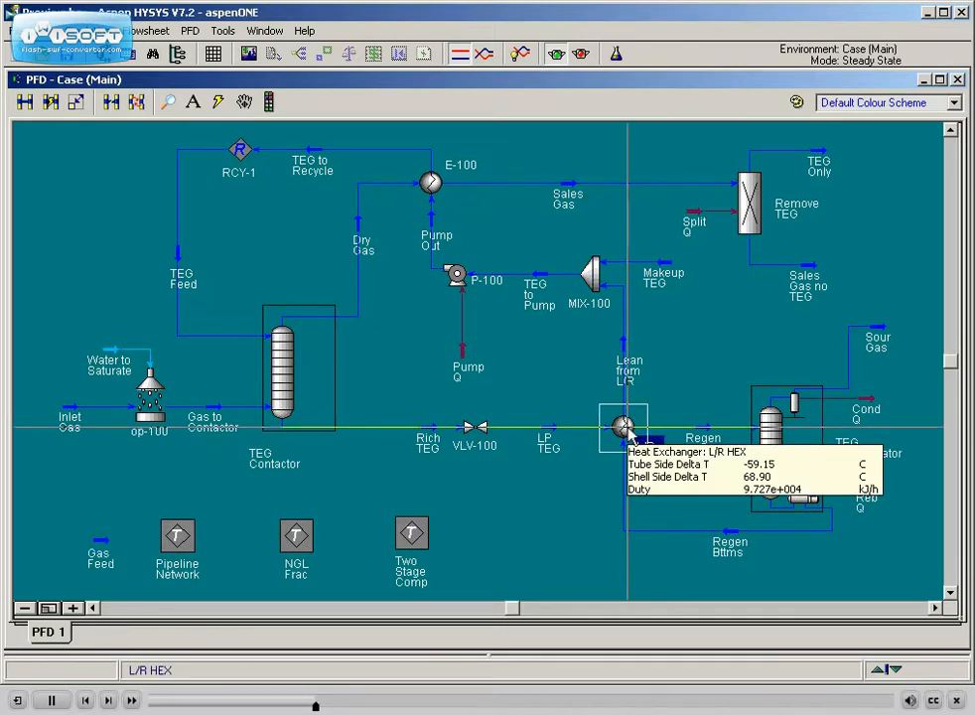
Review the L/R HEX exchanger's overall, shell and tube sizing data.
double_click(624, 424)
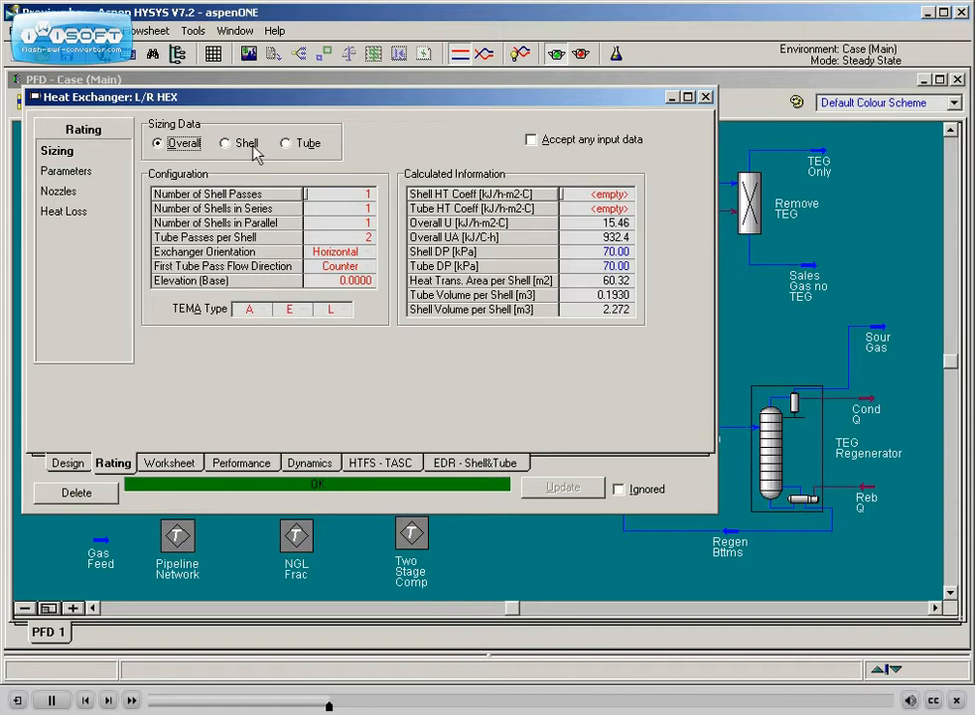
click(226, 143)
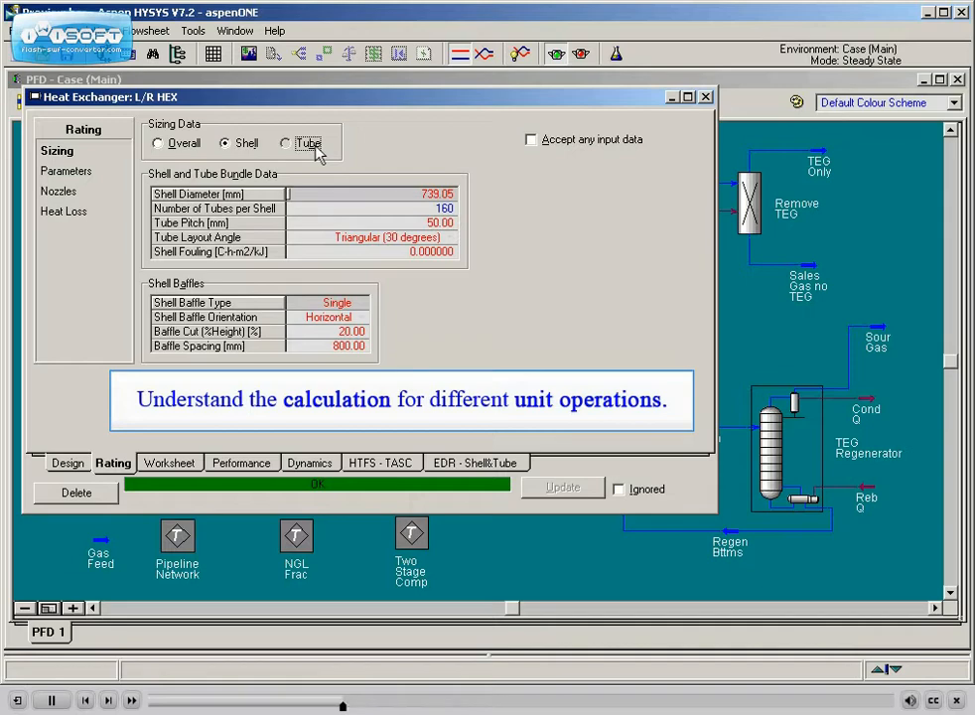
click(286, 143)
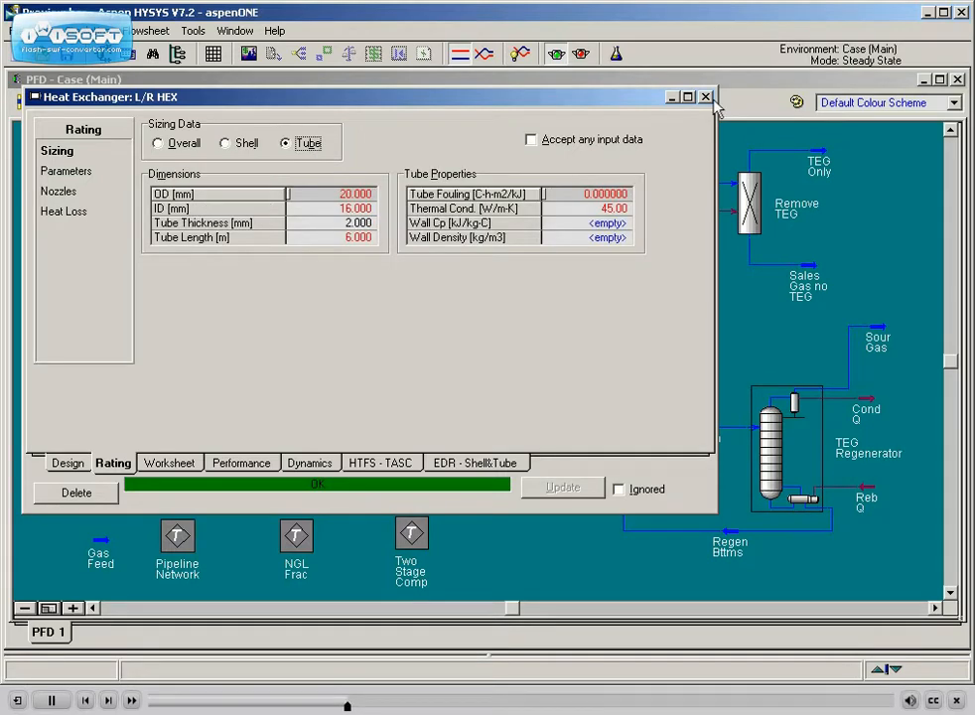
click(706, 95)
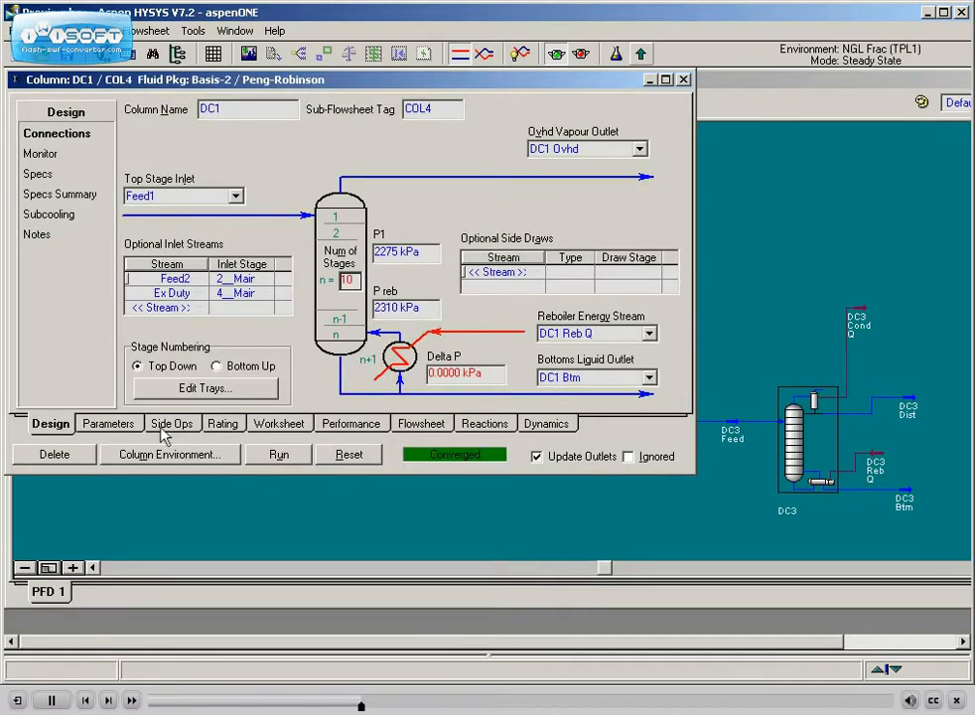
Toggle the DC1 column's C1 in Overhead spec off and on to confirm it reconverges.
click(44, 153)
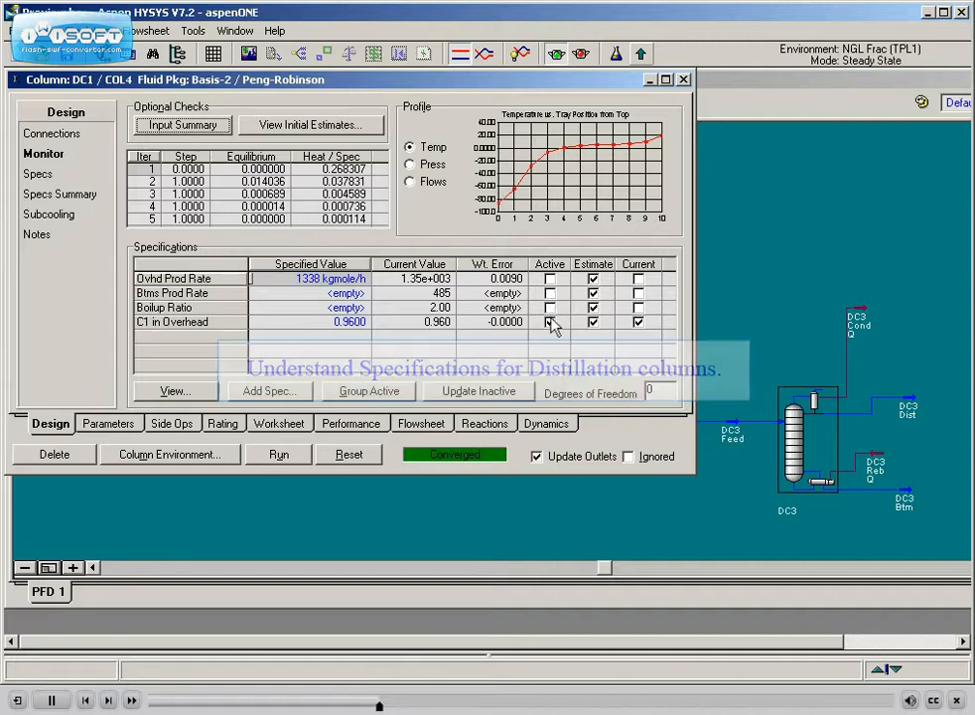
click(550, 321)
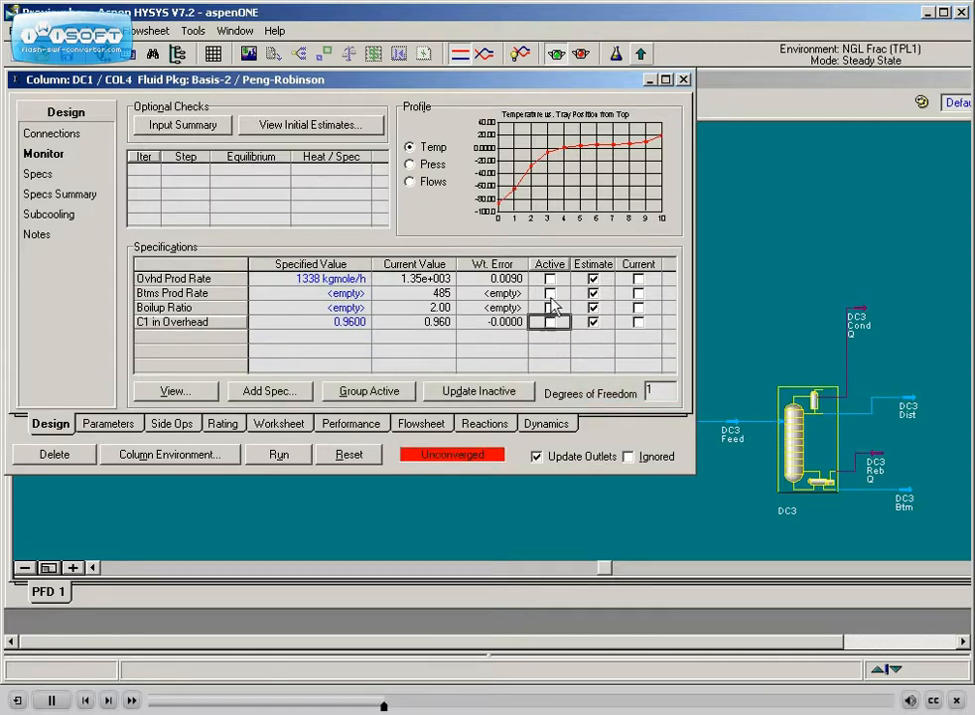
click(278, 452)
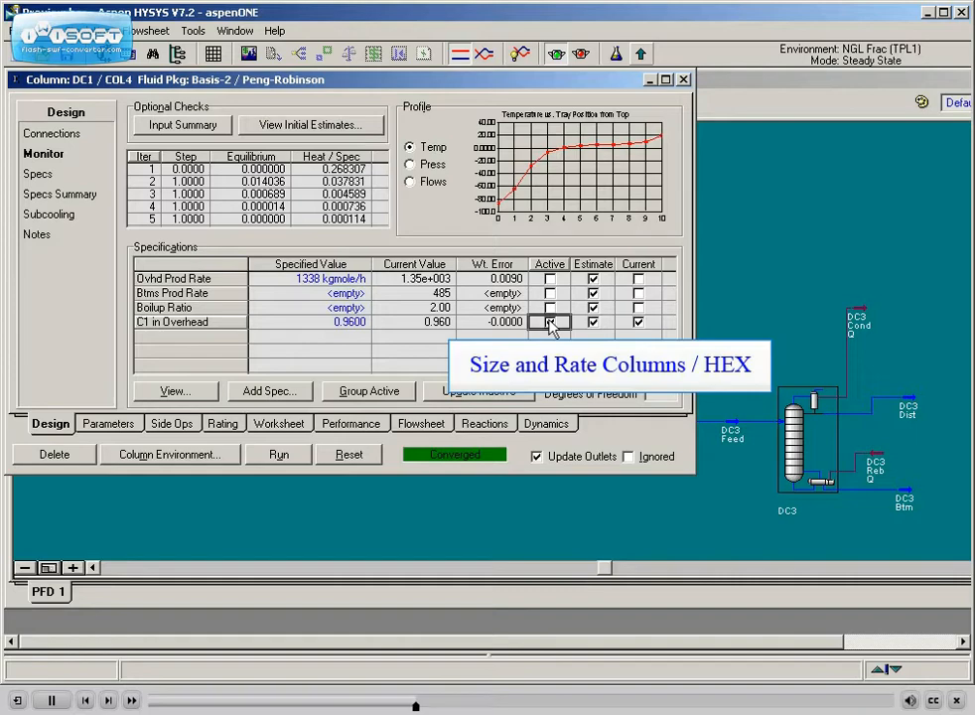
click(548, 322)
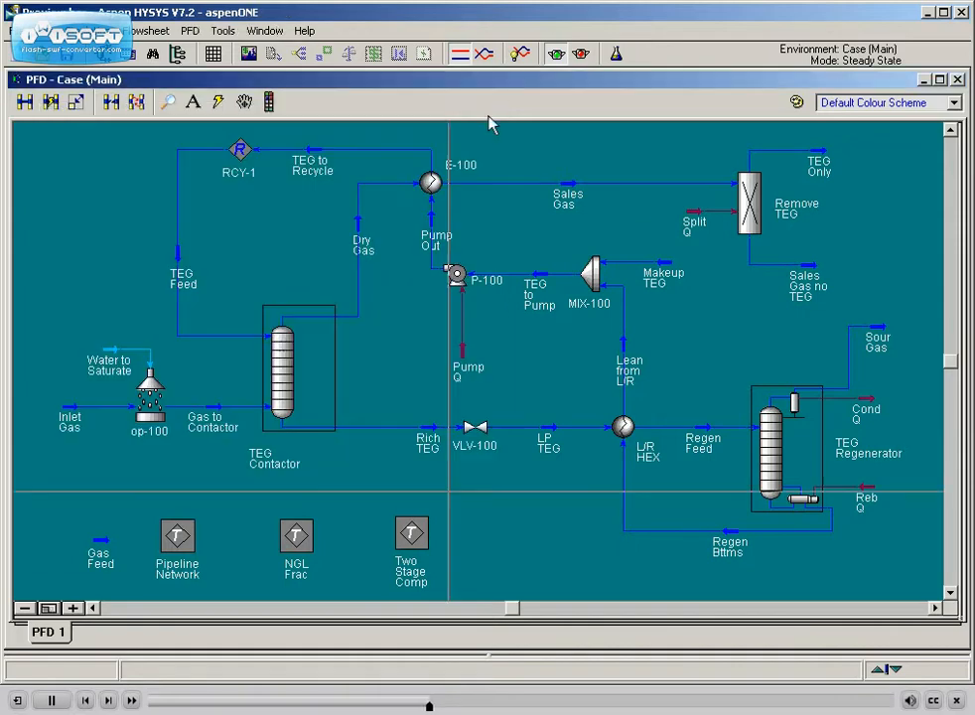
Plot the Stage 2 compressor's performance curves inside the Two Stage Comp sub-flowsheet.
double_click(411, 534)
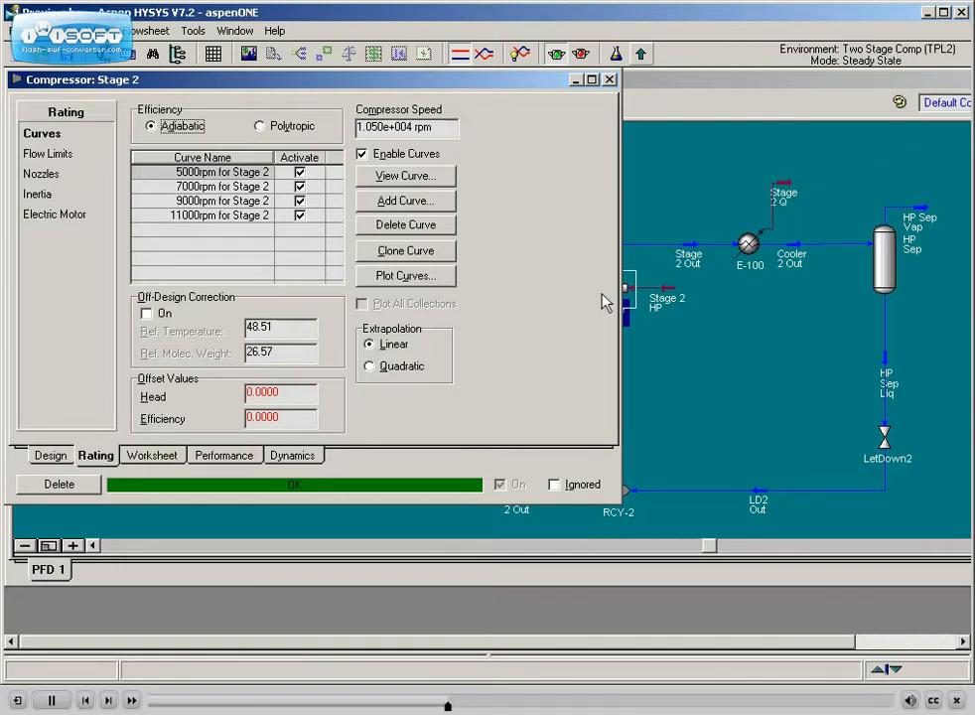
mouse_move(405, 276)
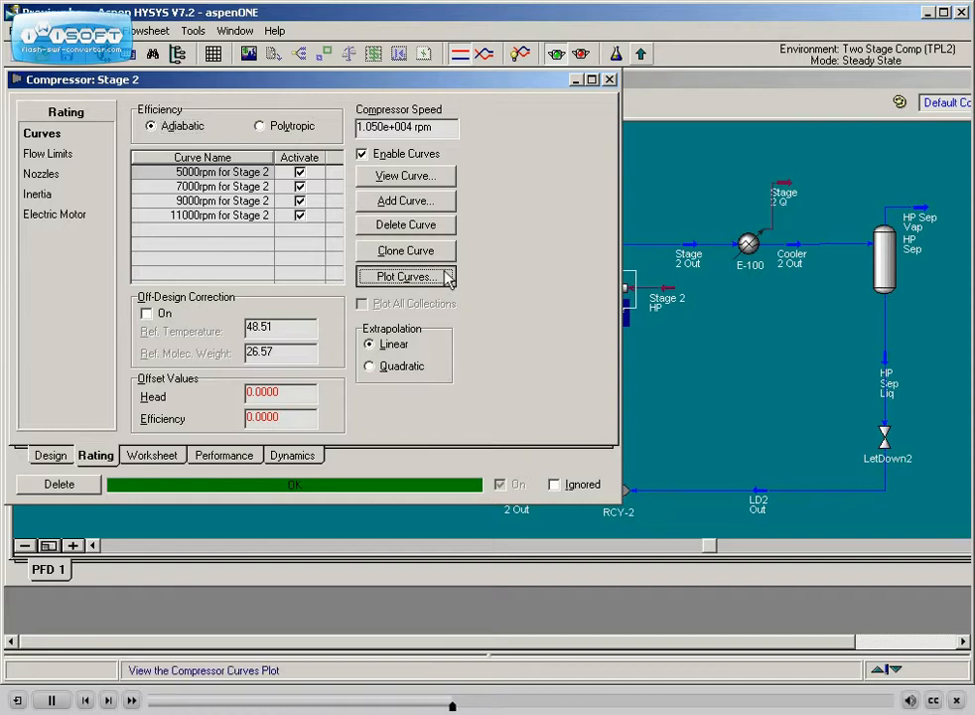
click(403, 276)
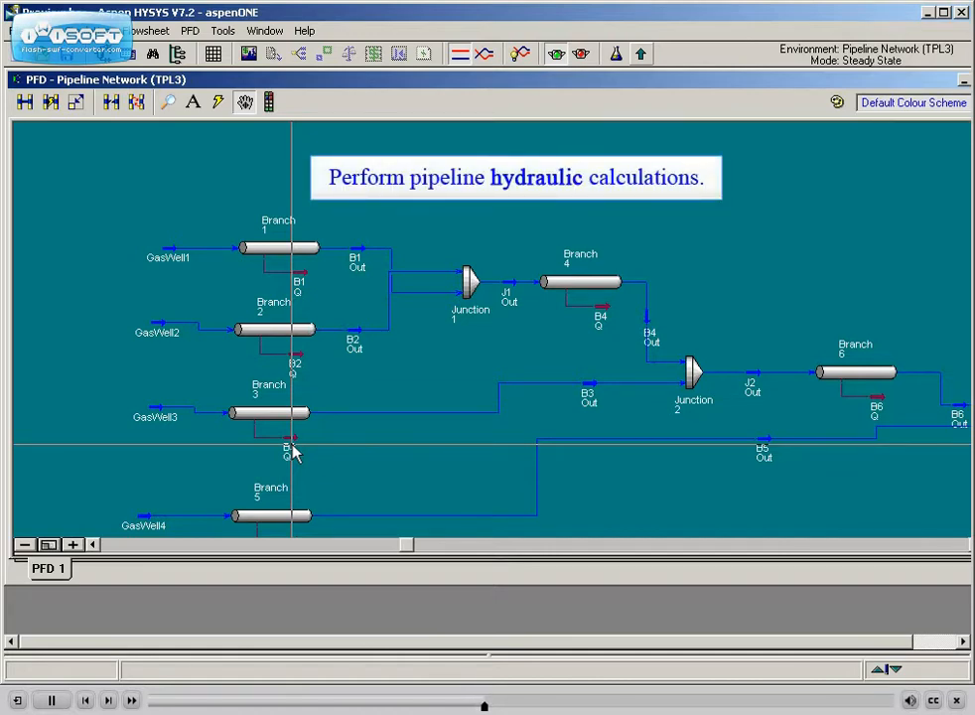
mouse_move(282, 401)
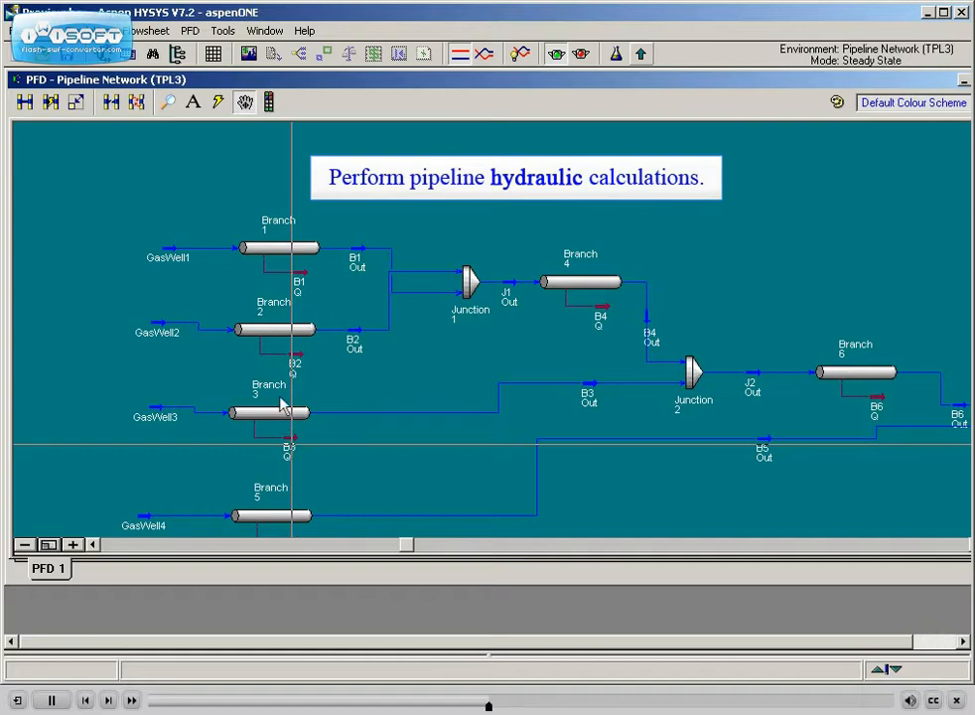
View the Branch 1 pipe segment's connections in the Pipeline Network.
double_click(278, 247)
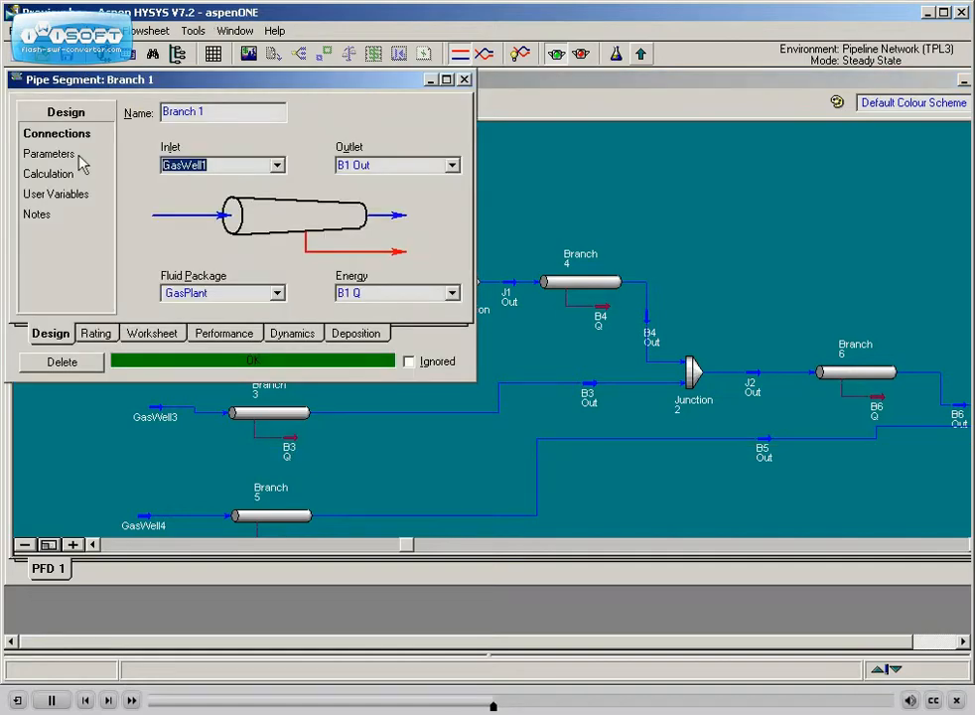
click(48, 153)
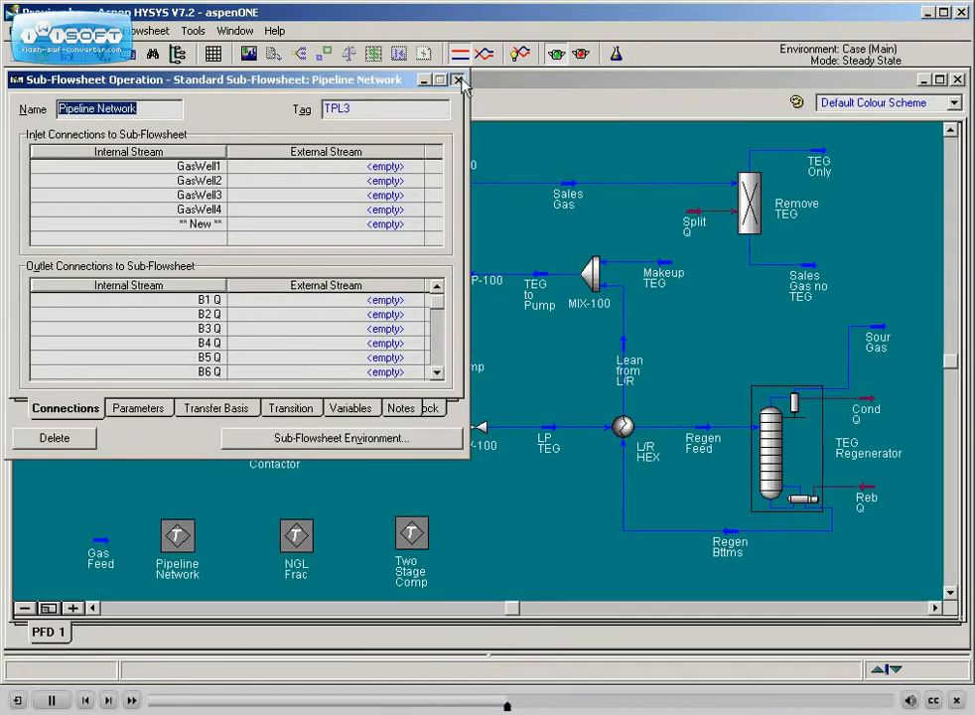
Close the Pipeline Network sub-flowsheet window, back to the full TEG flowsheet.
click(459, 79)
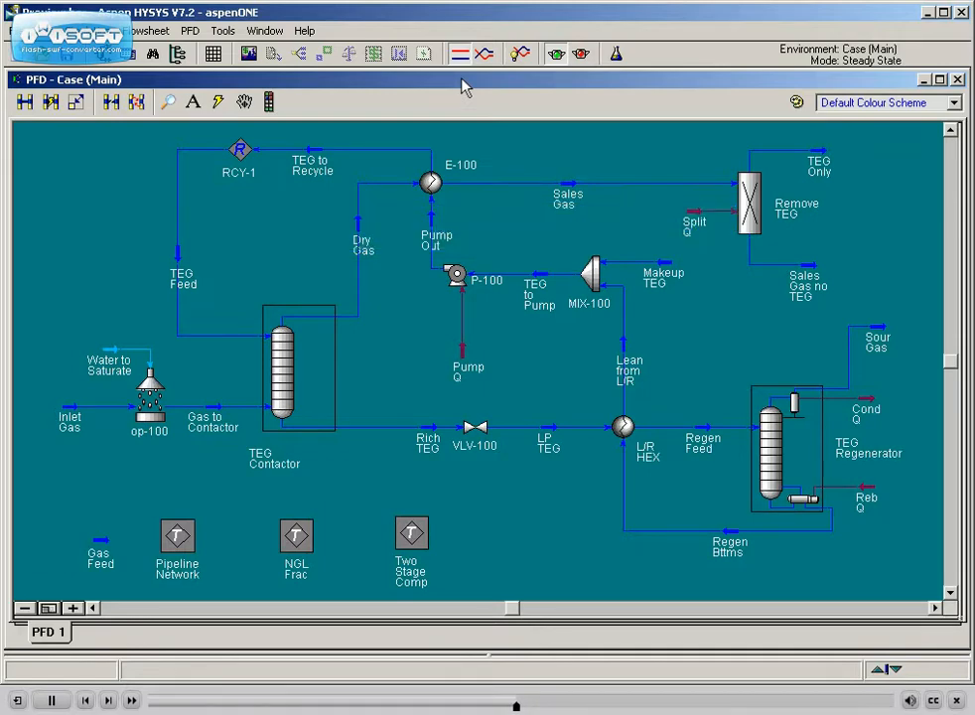
mouse_move(290, 110)
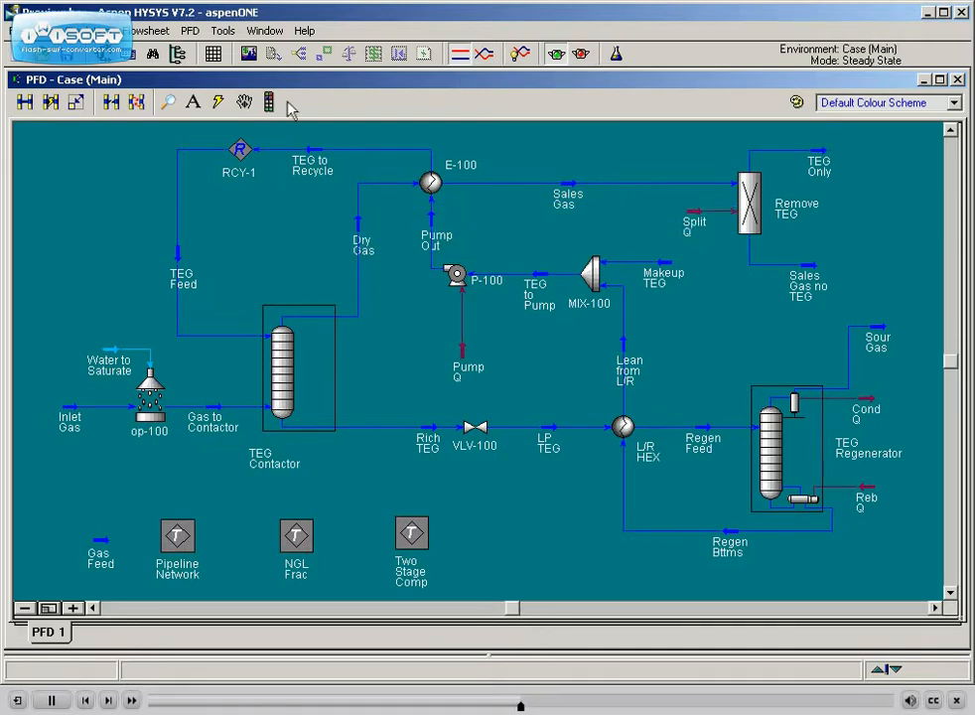
click(240, 149)
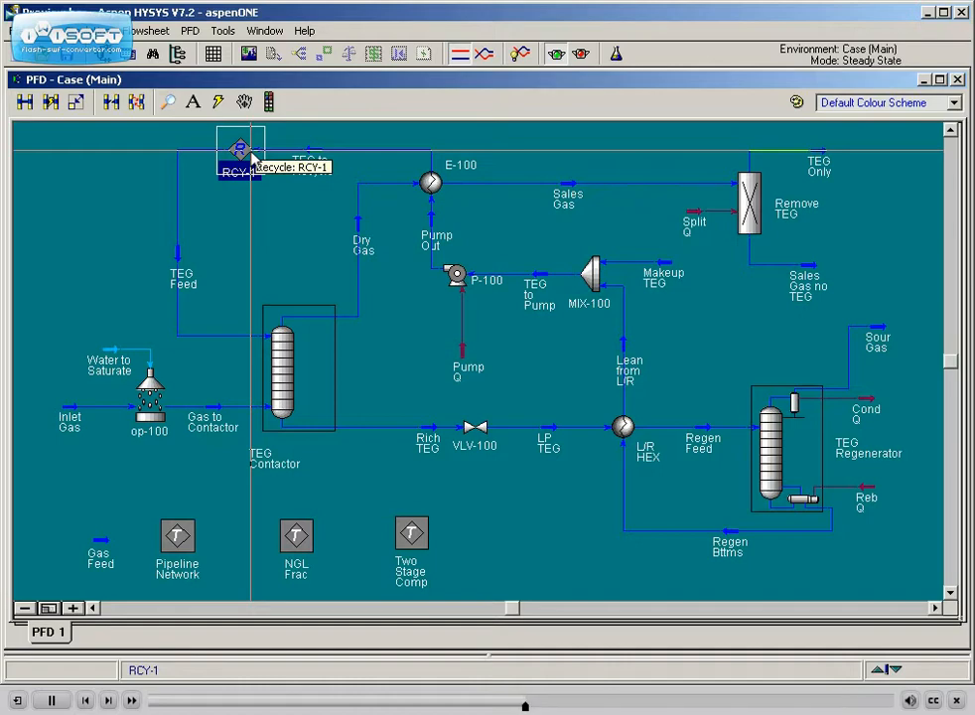
double_click(240, 149)
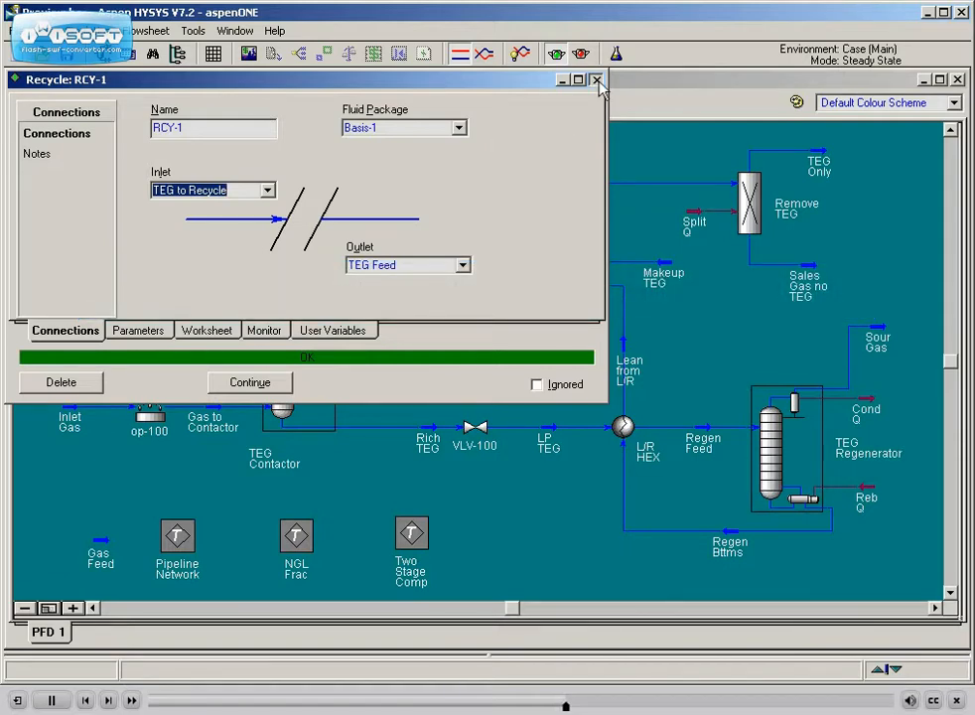
click(596, 80)
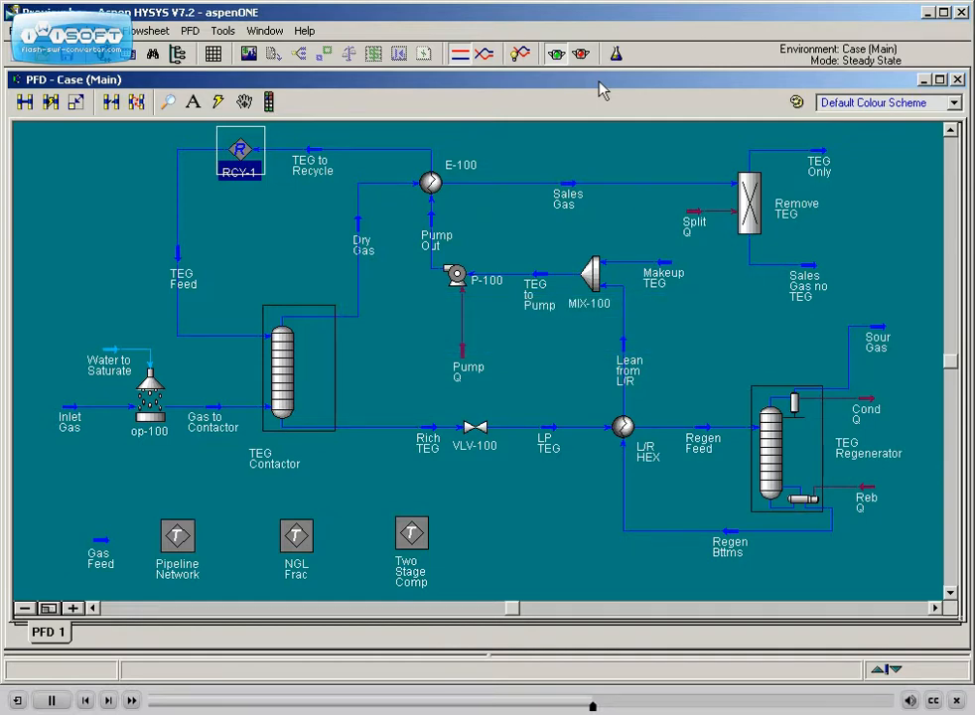
mouse_move(333, 187)
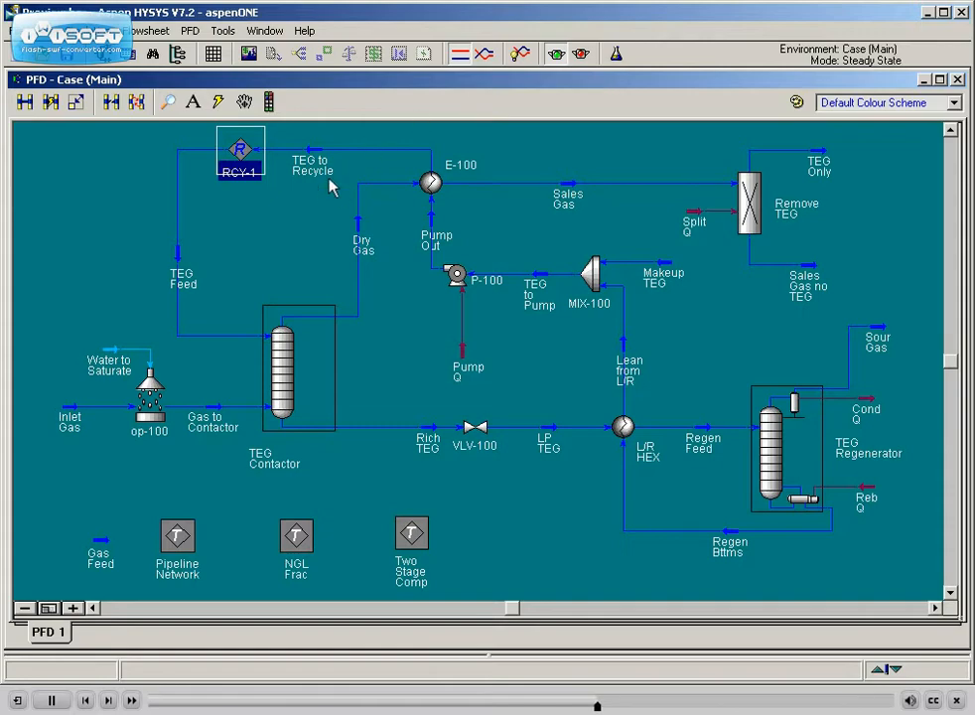
Choose Print Datasheet for the TEG Contactor to show its datablock options.
right_click(298, 334)
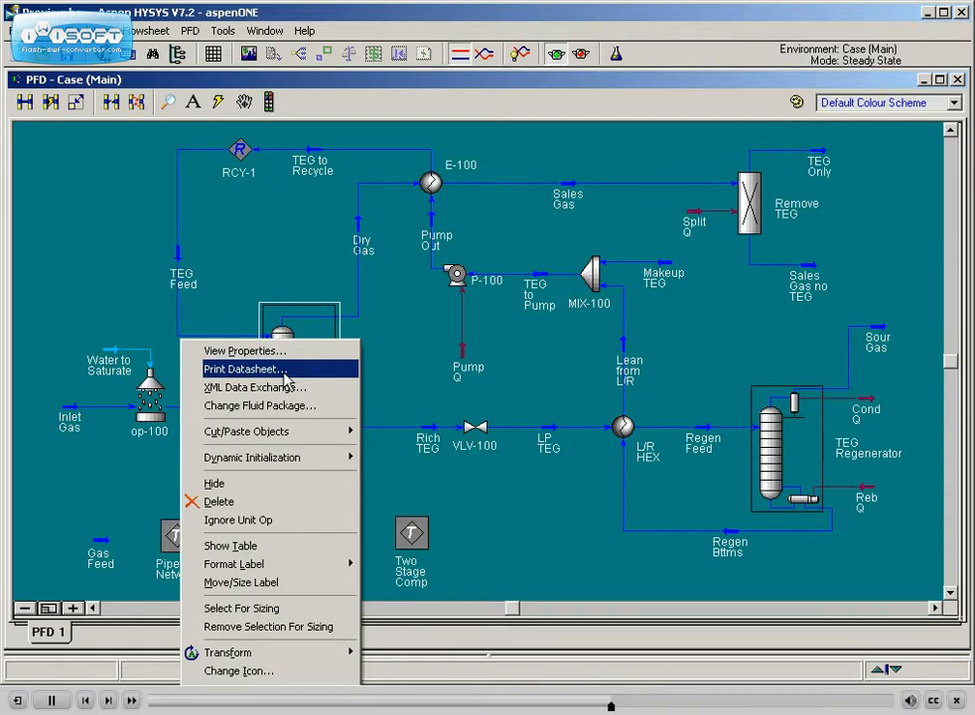
click(247, 367)
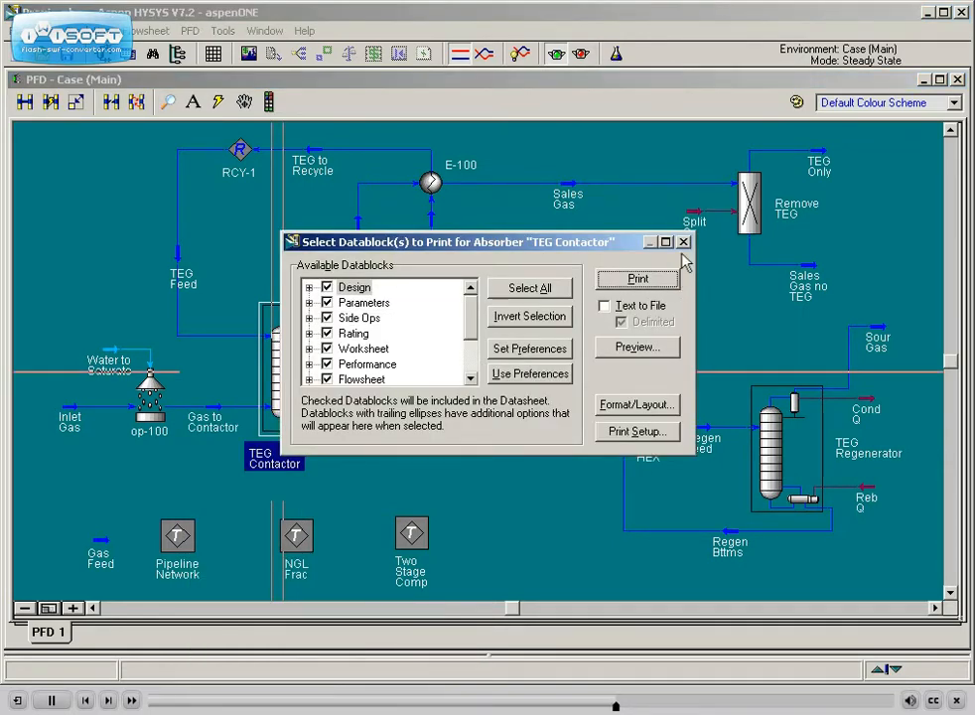
click(683, 242)
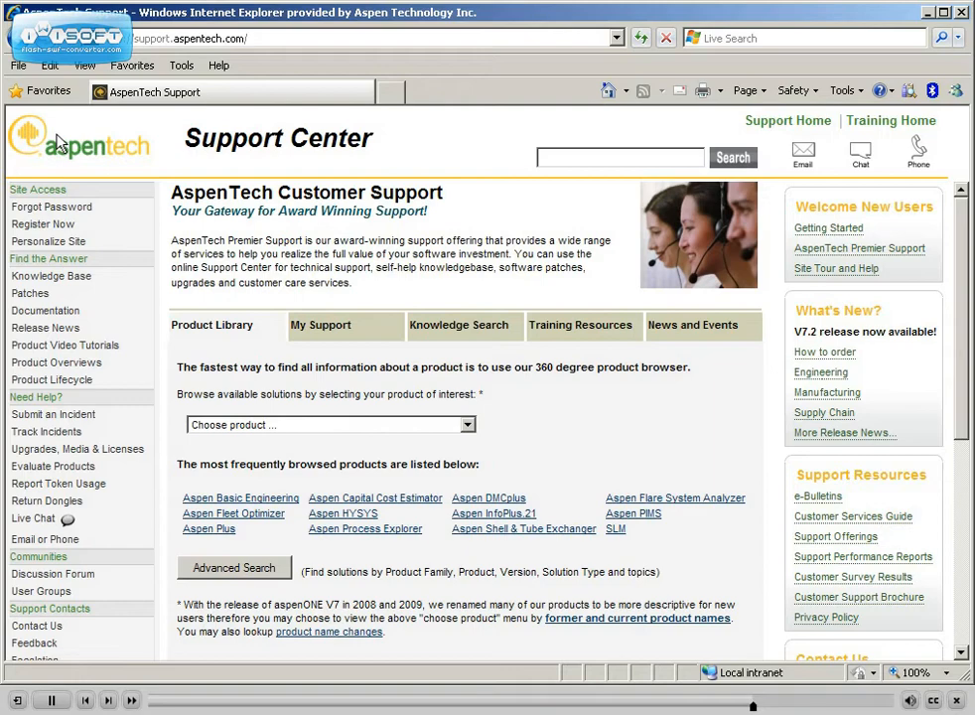
mouse_move(341, 56)
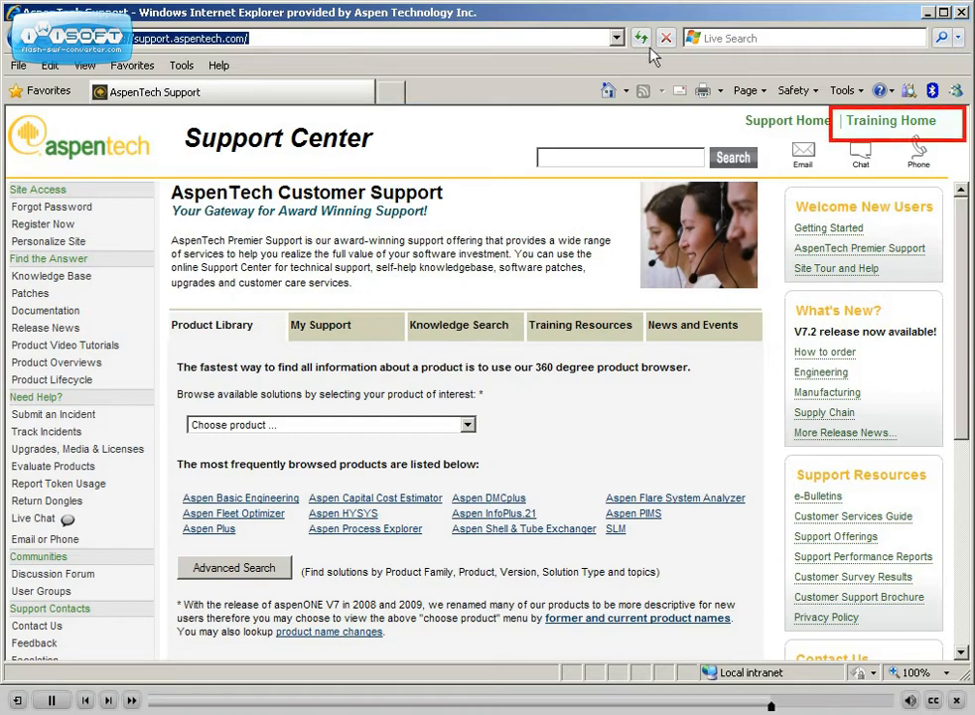
mouse_move(907, 121)
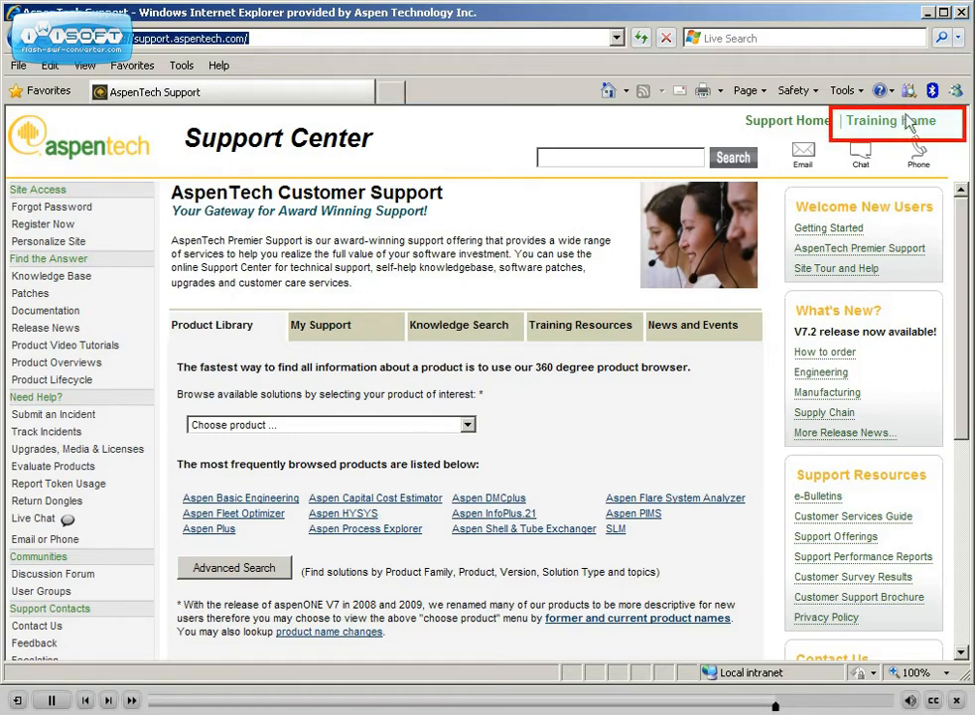
Go to the AspenTech Training Center home page via Training Home.
click(889, 121)
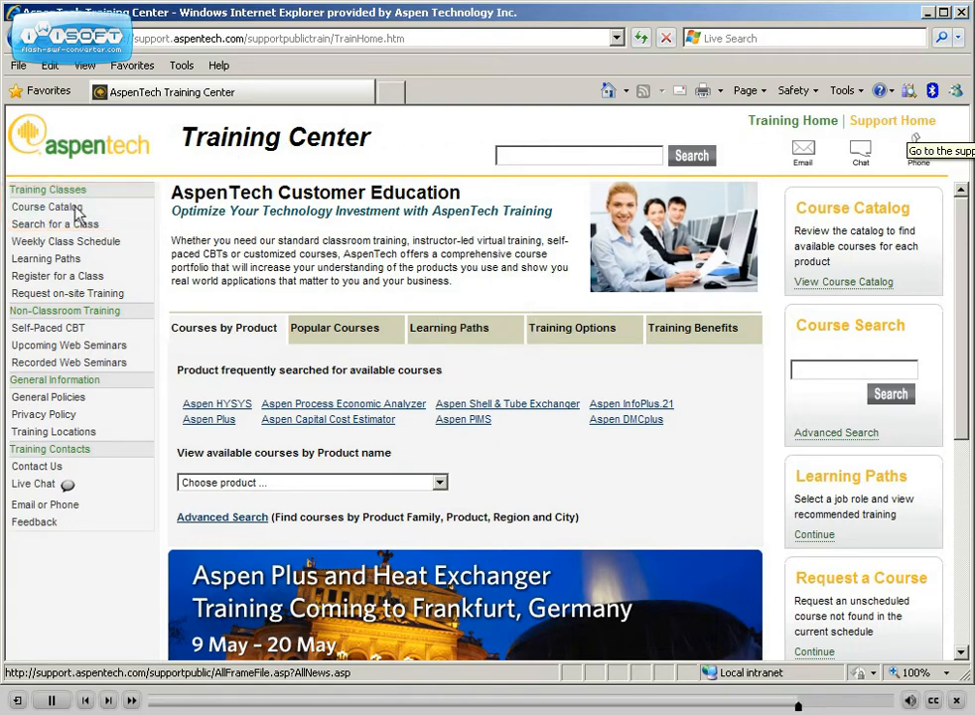
Navigate the Process Engineering catalog to the EHY101 Aspen HYSYS: Process Modeling course page.
click(48, 207)
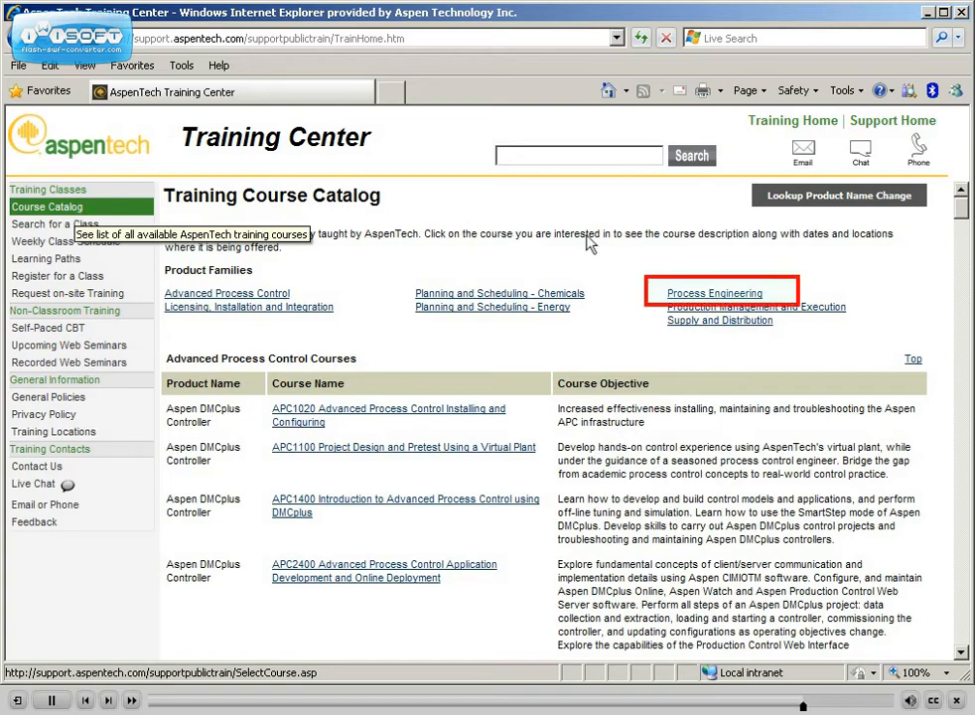
mouse_move(715, 294)
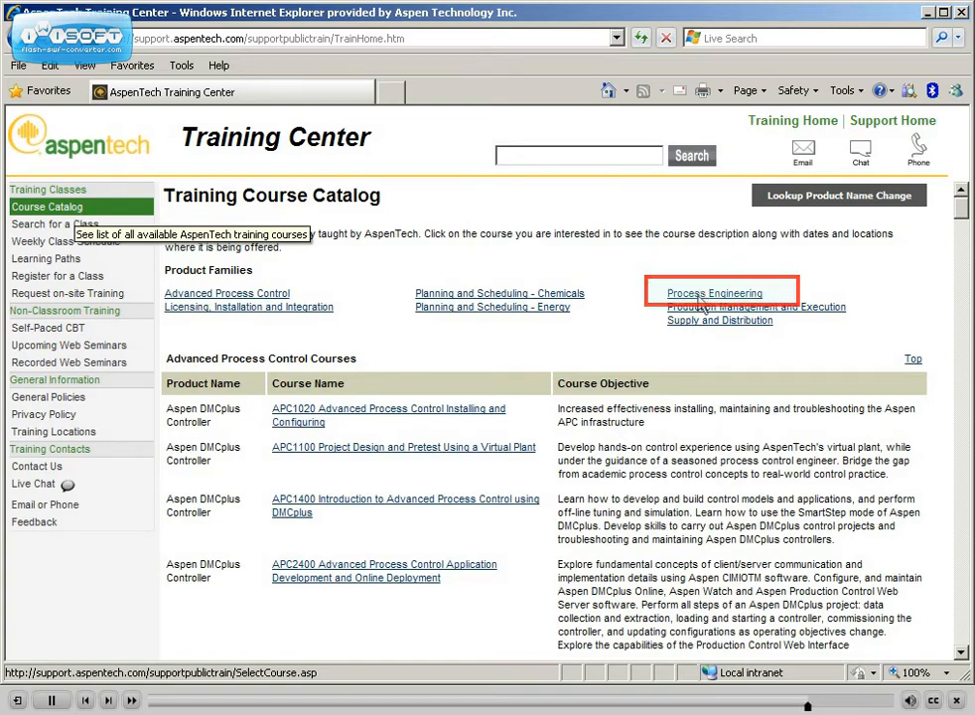
click(713, 294)
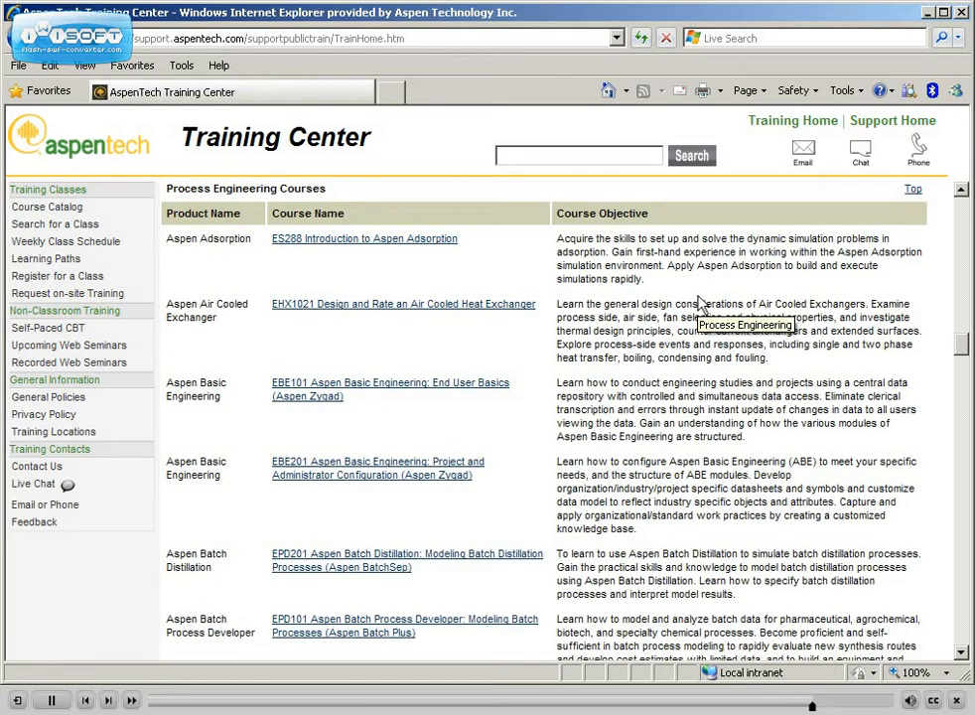
mouse_move(949, 338)
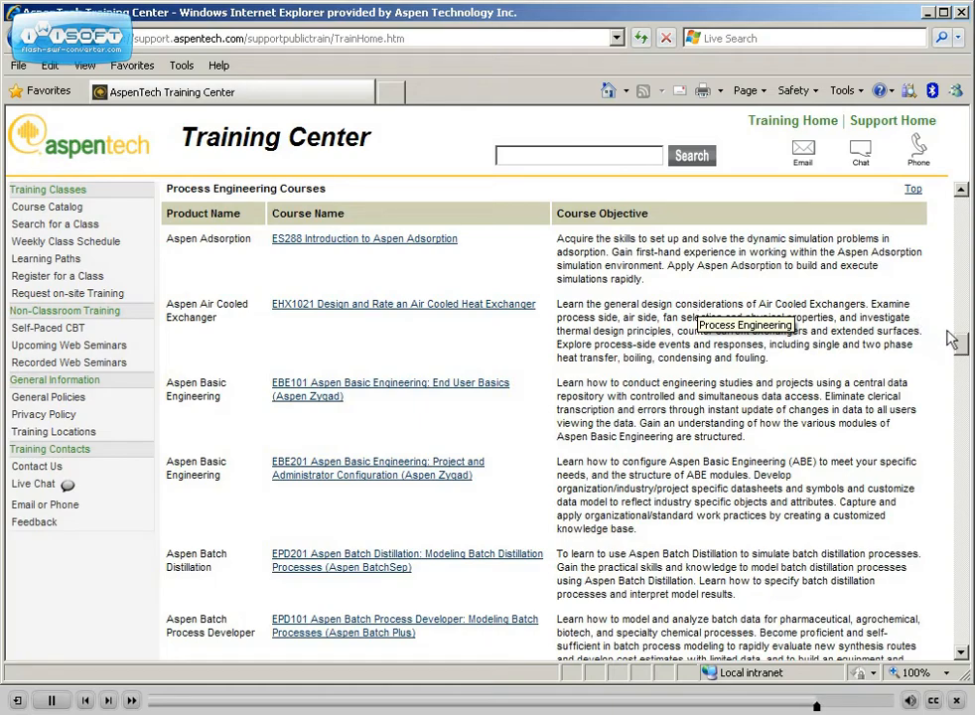
scroll(down, 3)
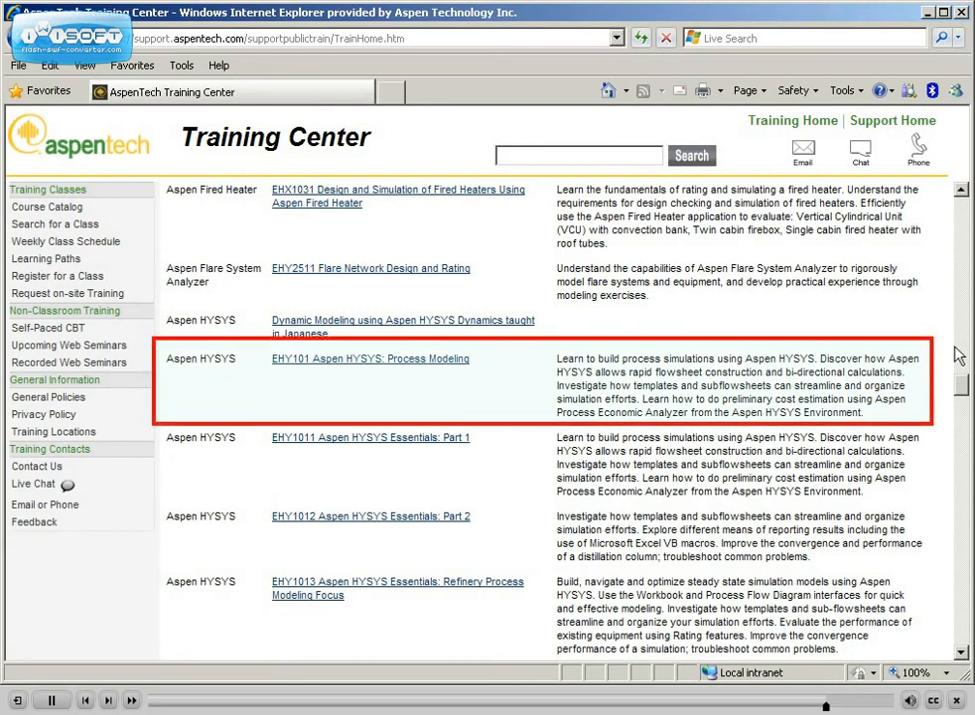
mouse_move(387, 359)
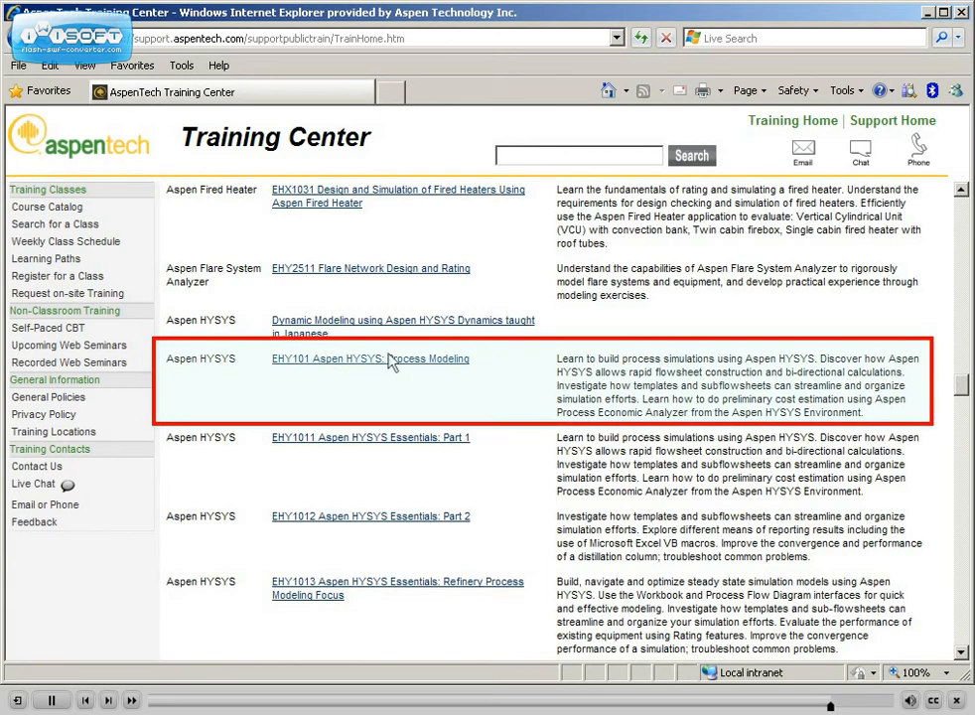
click(369, 358)
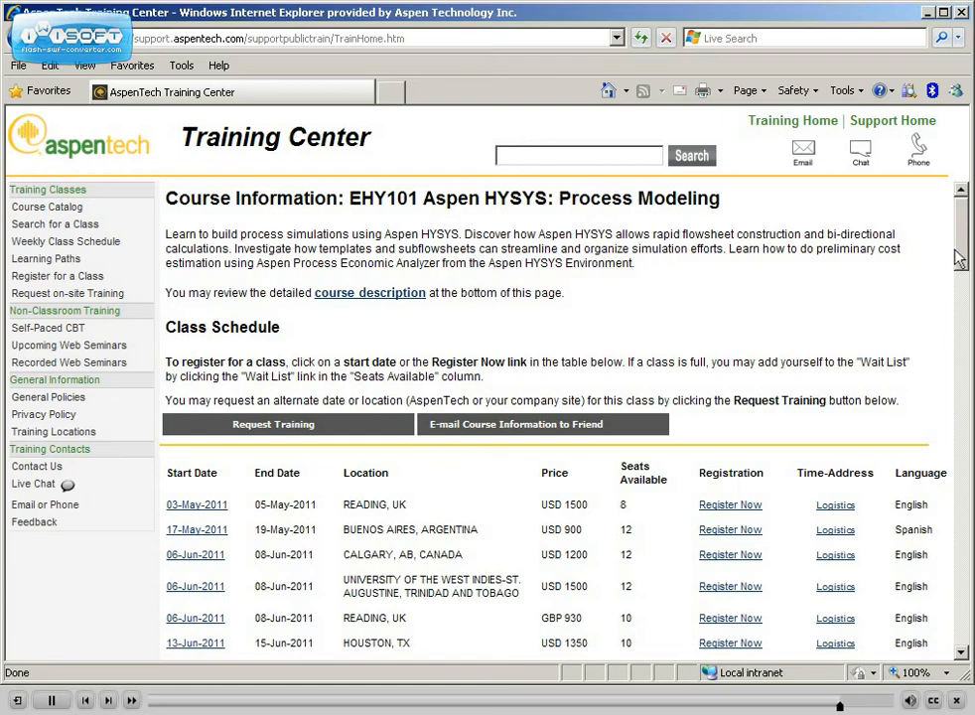
Review the EHY101 course description data sheet down through its contents.
click(369, 291)
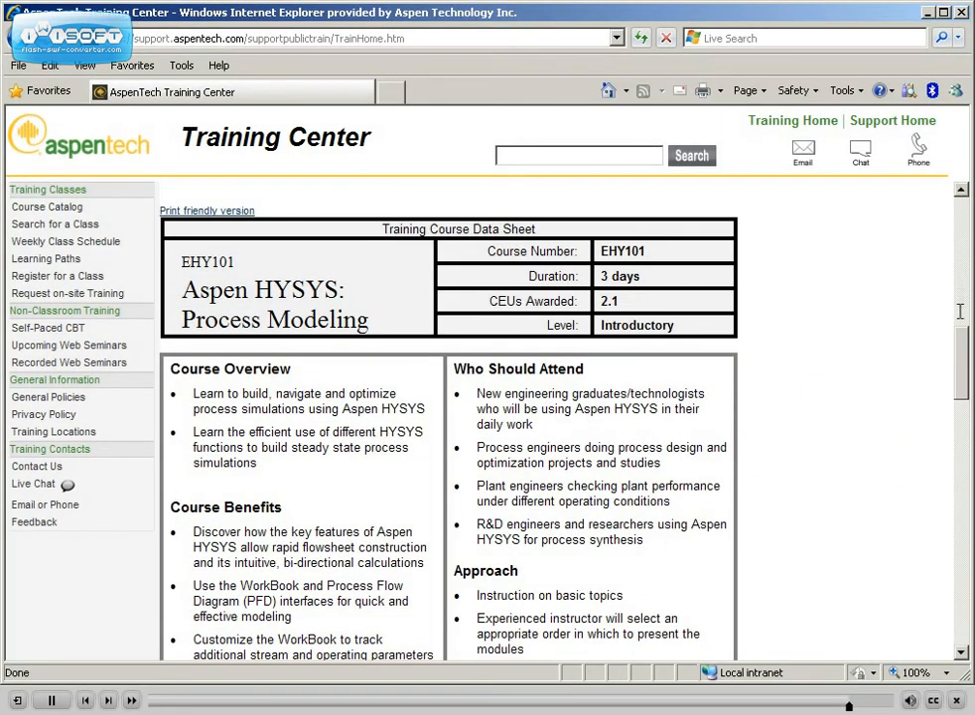
scroll(down, 3)
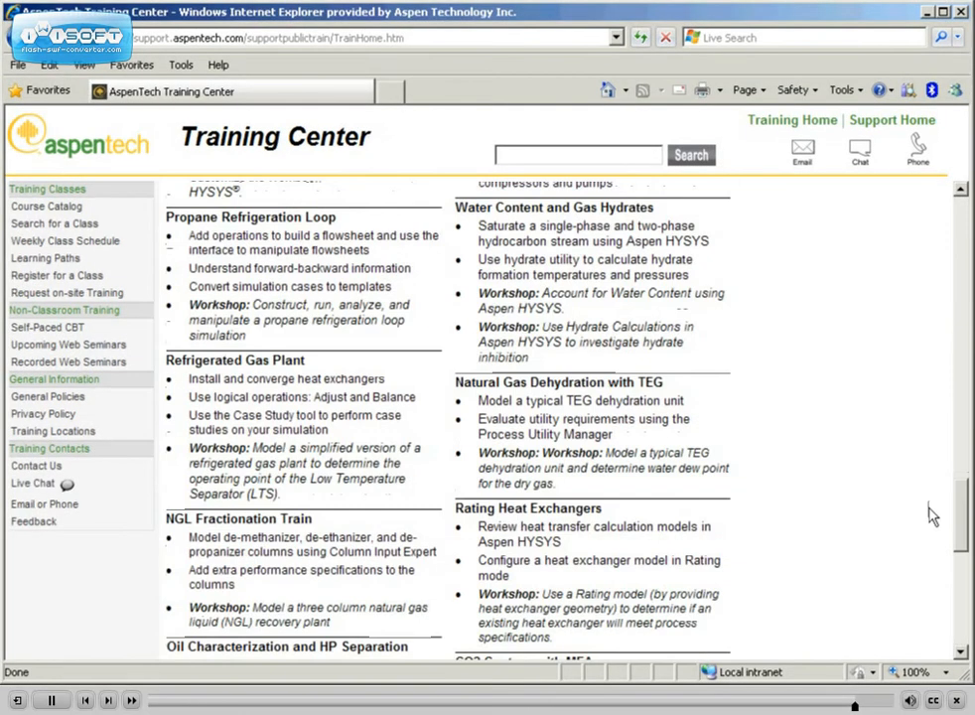
scroll(down, 3)
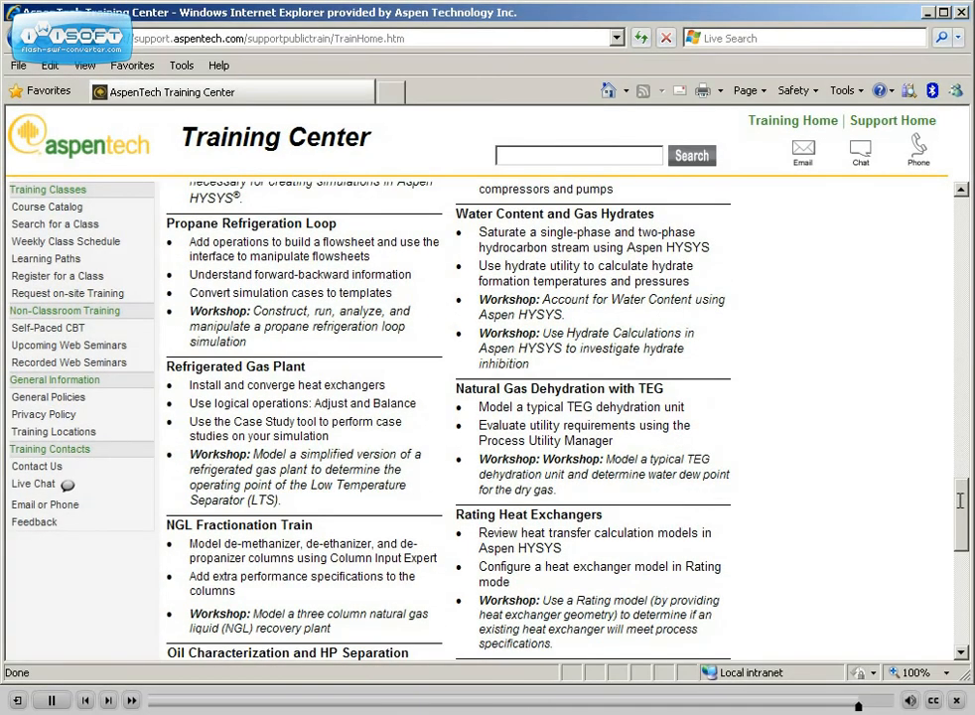
scroll(down, 3)
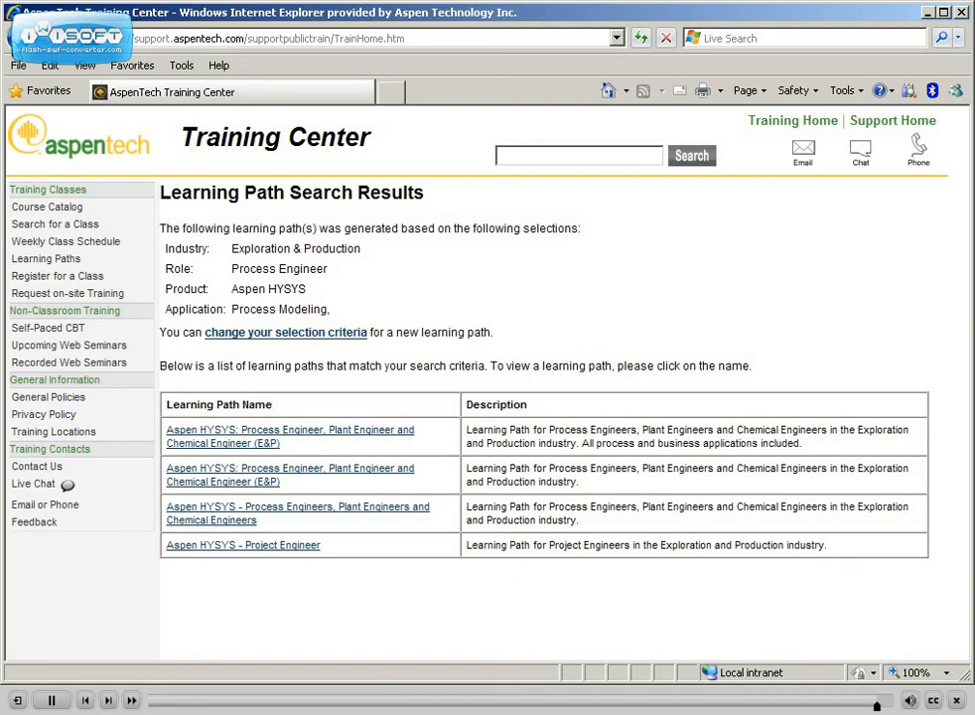
Show the Training Contact Information page listing regional training center contacts.
click(36, 465)
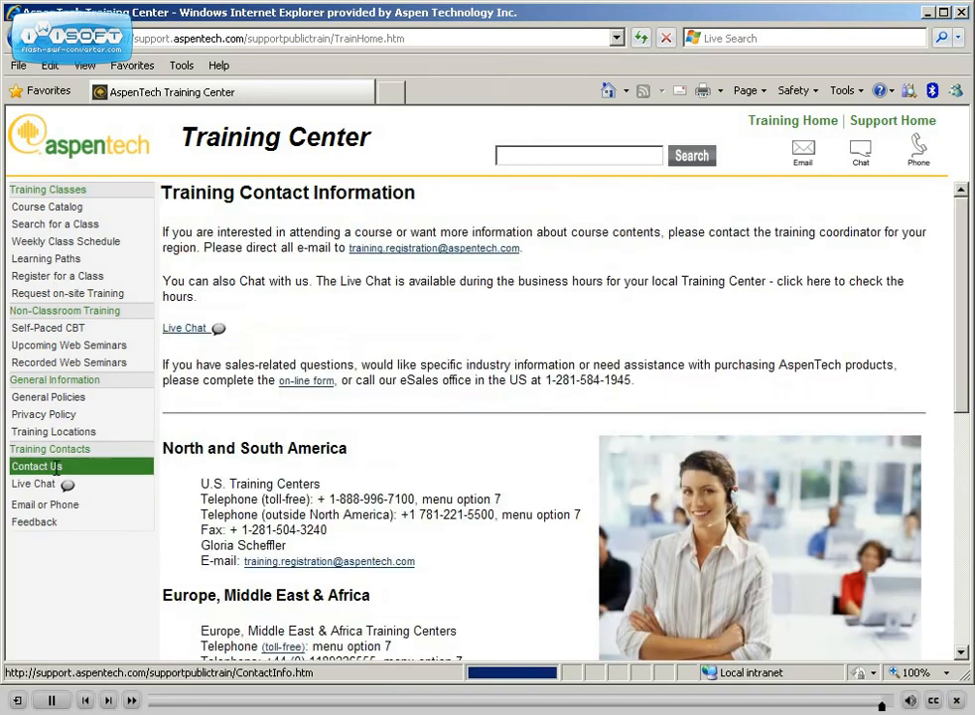
scroll(down, 3)
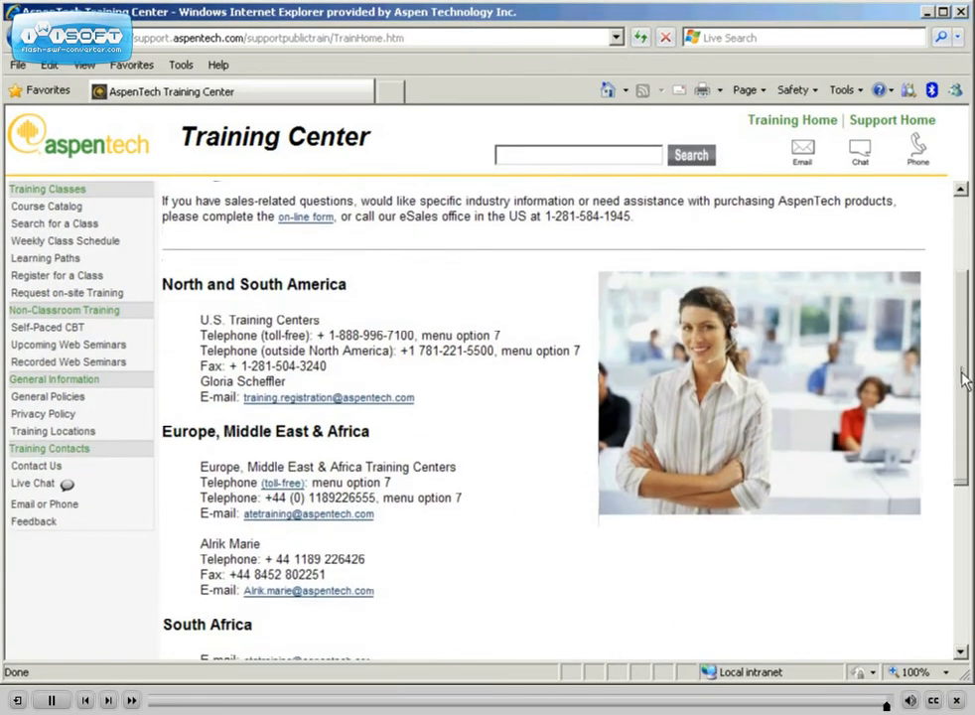